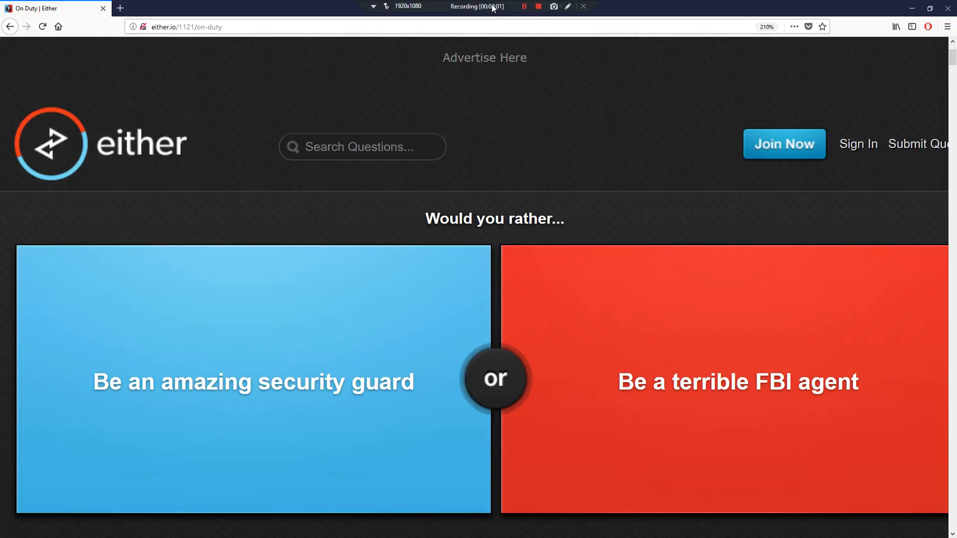
- Vote for being an amazing security guard, revealing the 69% / 31% split
{"action": "scroll", "scroll_direction": "down", "scroll_amount": 3}
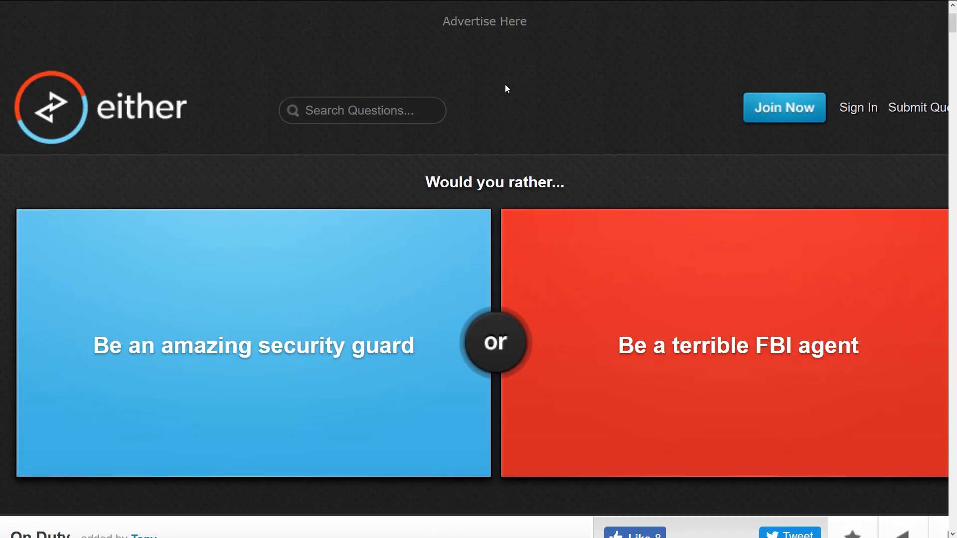
{"action": "scroll", "scroll_direction": "down", "scroll_amount": 3}
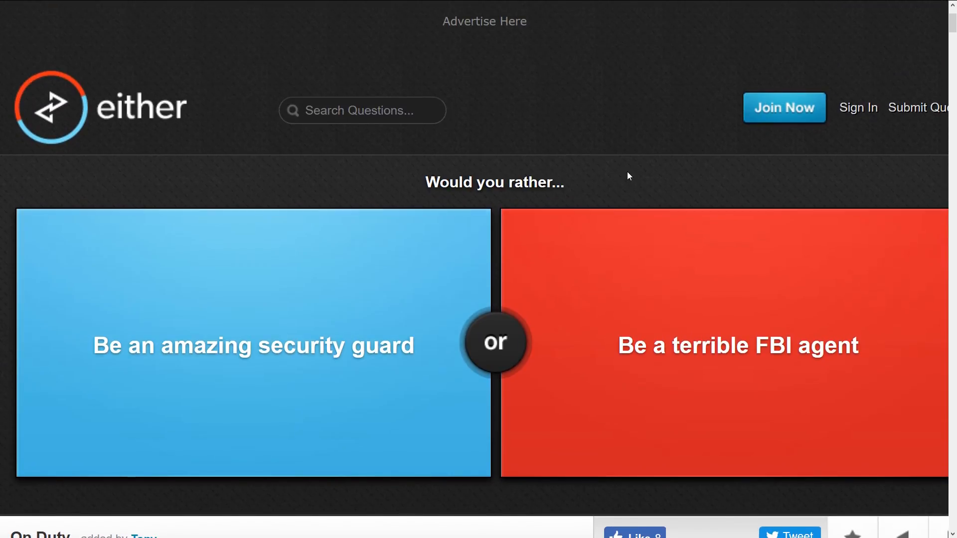
{"action": "mouse_move", "coordinate": [432, 363]}
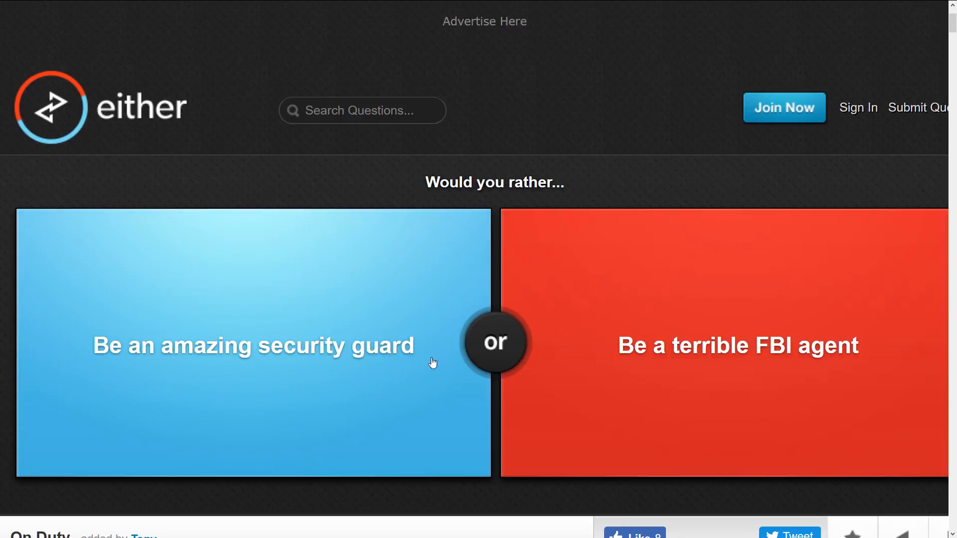
{"action": "mouse_move", "coordinate": [738, 434]}
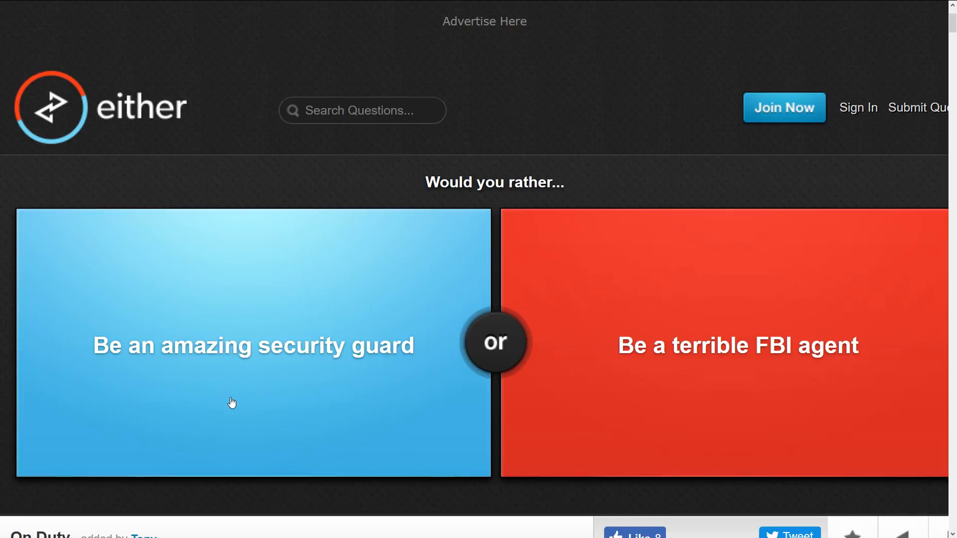
{"action": "mouse_move", "coordinate": [584, 375]}
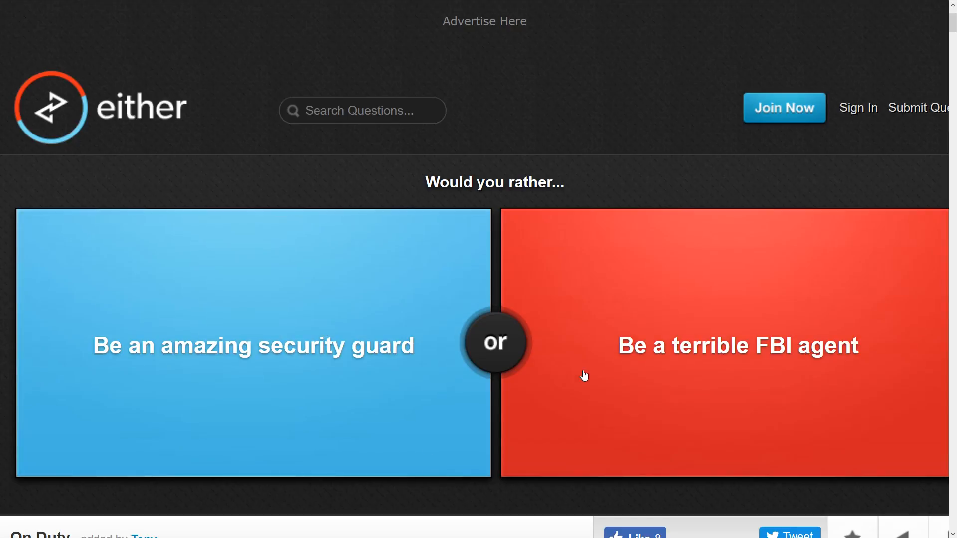
{"action": "mouse_move", "coordinate": [655, 385]}
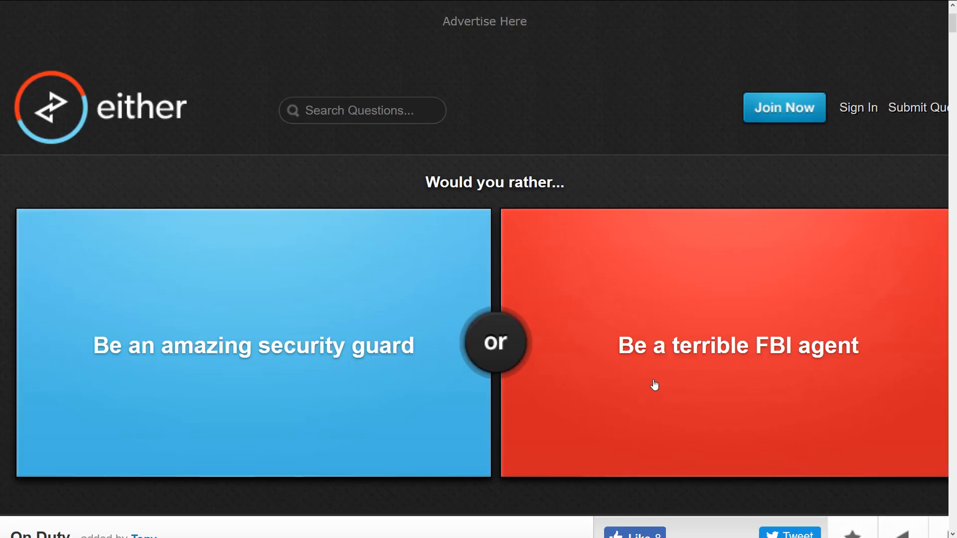
{"action": "mouse_move", "coordinate": [683, 231]}
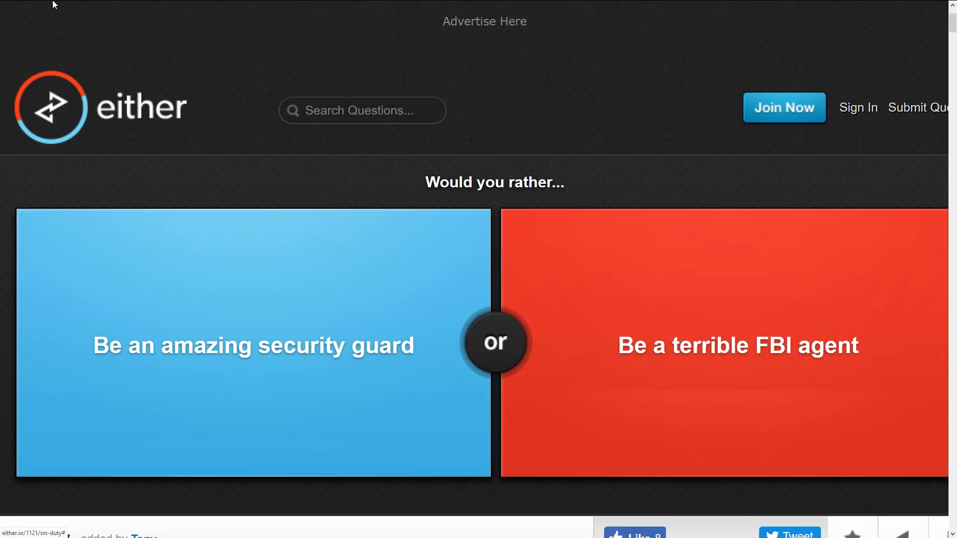
{"action": "mouse_move", "coordinate": [191, 310]}
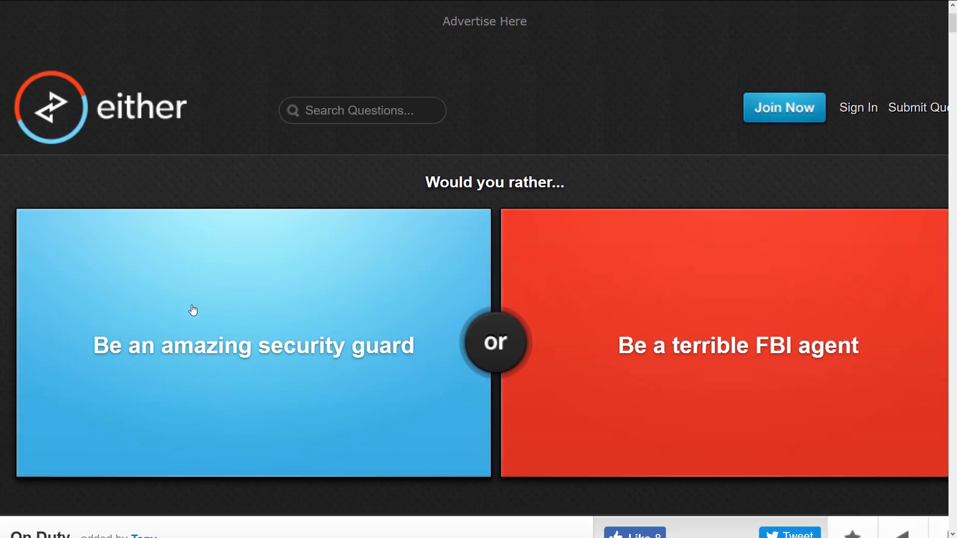
{"action": "mouse_move", "coordinate": [270, 369]}
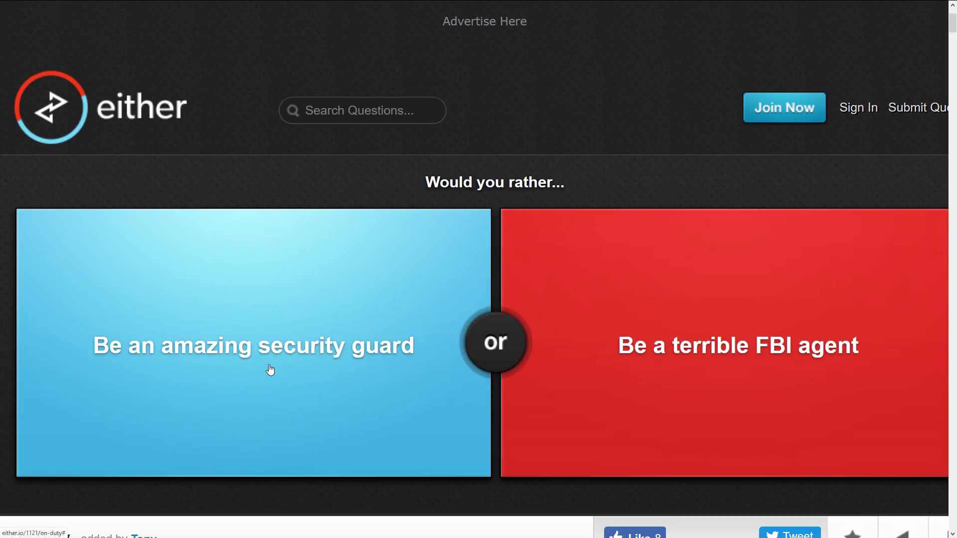
{"action": "mouse_move", "coordinate": [236, 305]}
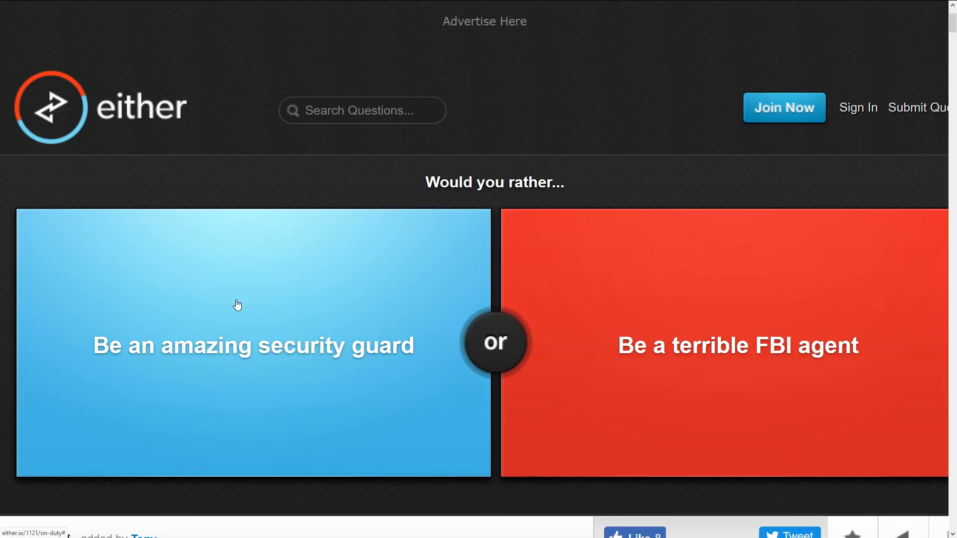
{"action": "left_click", "coordinate": [237, 305]}
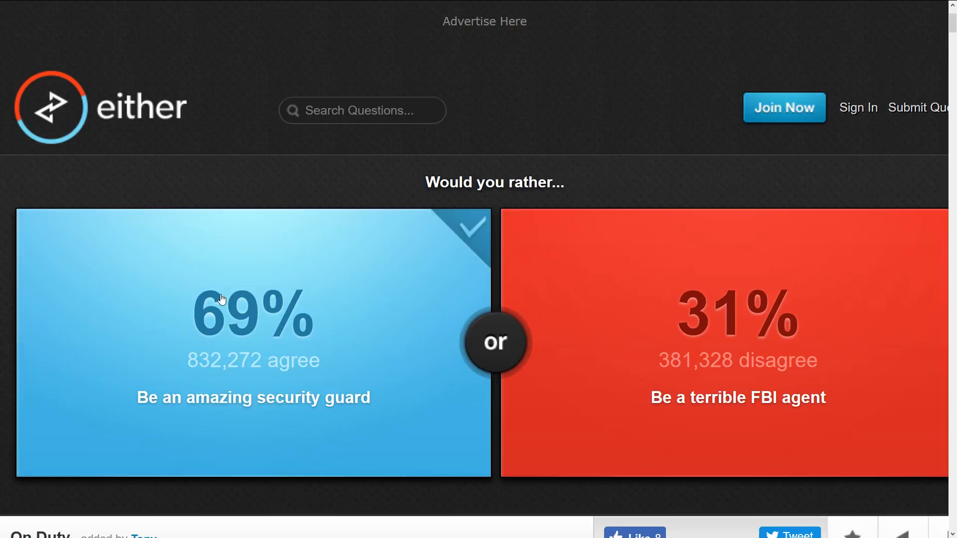
{"action": "scroll", "scroll_direction": "down", "scroll_amount": 3}
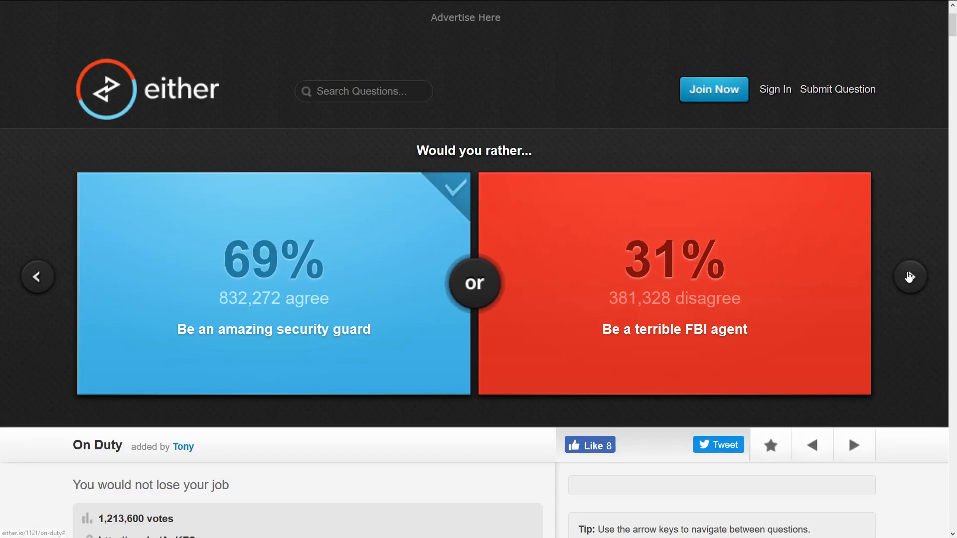
- Advance to the tall-and-skinny versus buff-and-short question
{"action": "left_click", "coordinate": [910, 277]}
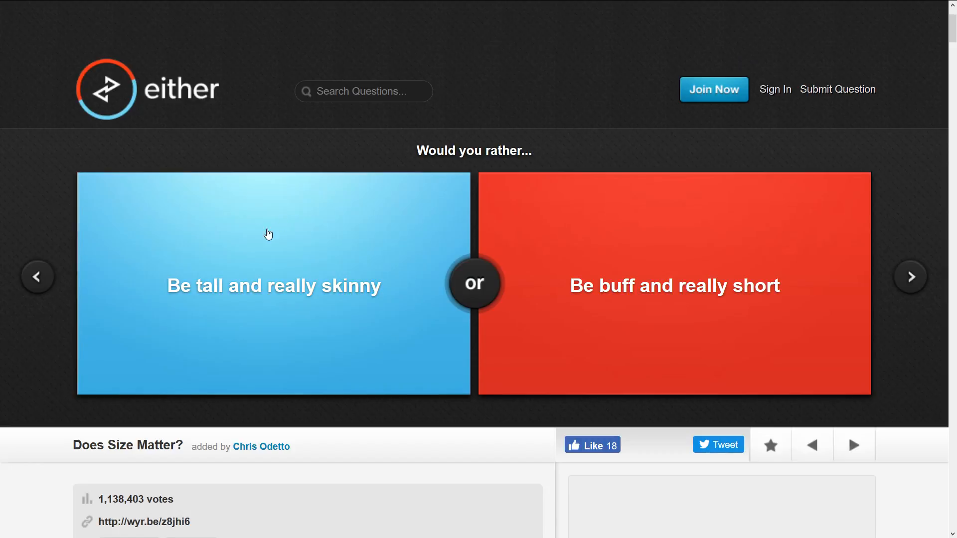
{"action": "mouse_move", "coordinate": [245, 325]}
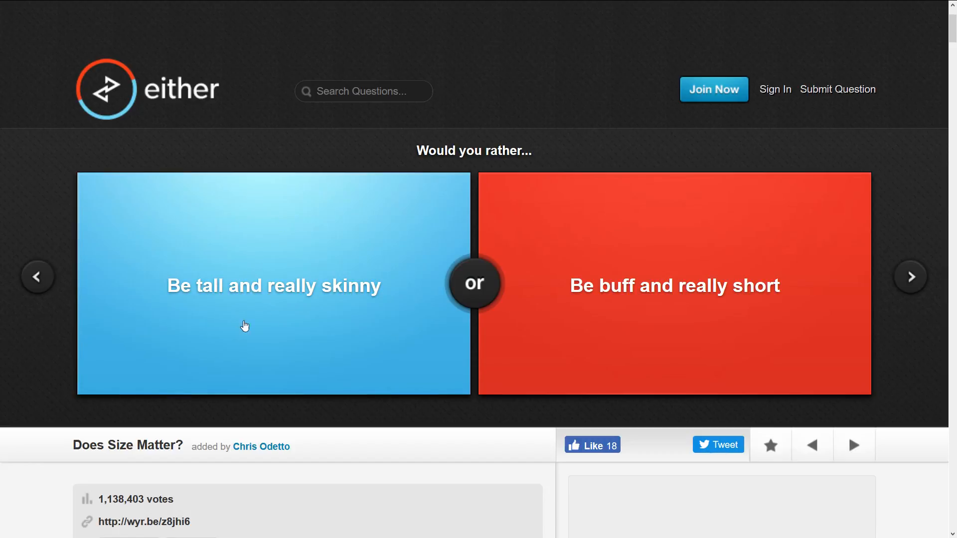
{"action": "mouse_move", "coordinate": [682, 232]}
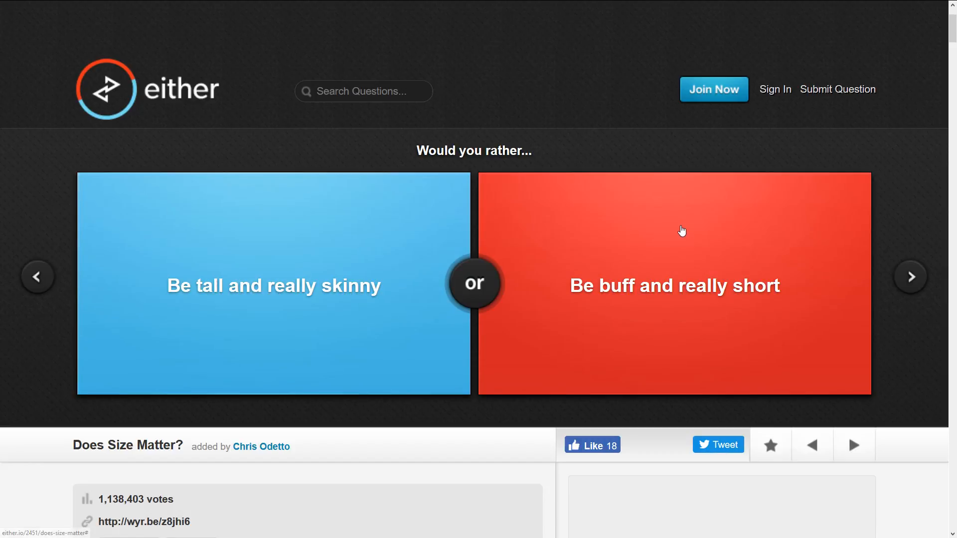
{"action": "mouse_move", "coordinate": [684, 245]}
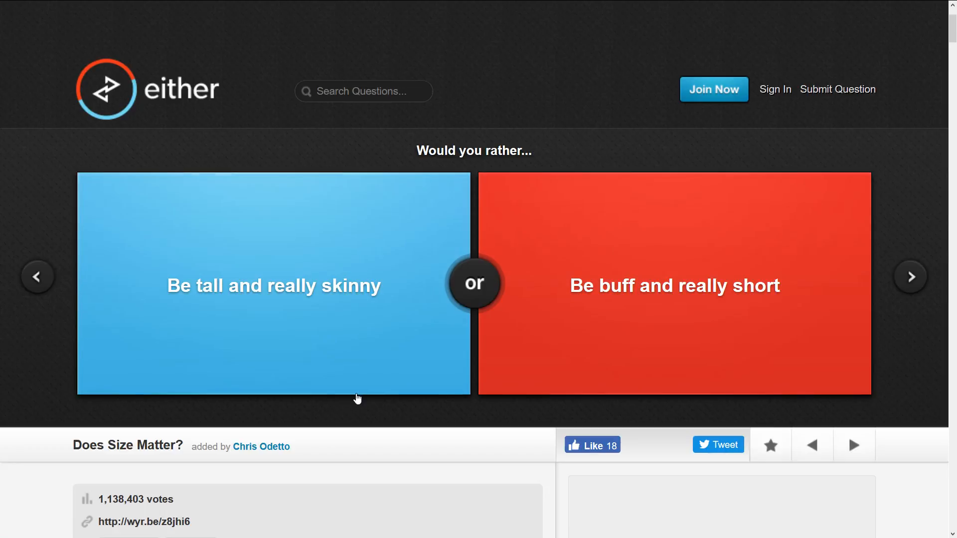
{"action": "mouse_move", "coordinate": [406, 294]}
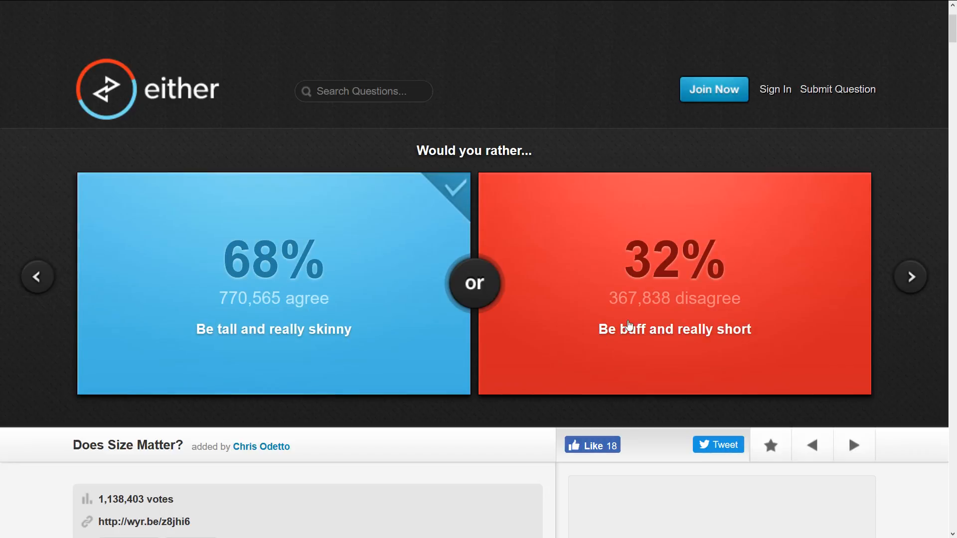
{"action": "mouse_move", "coordinate": [501, 359]}
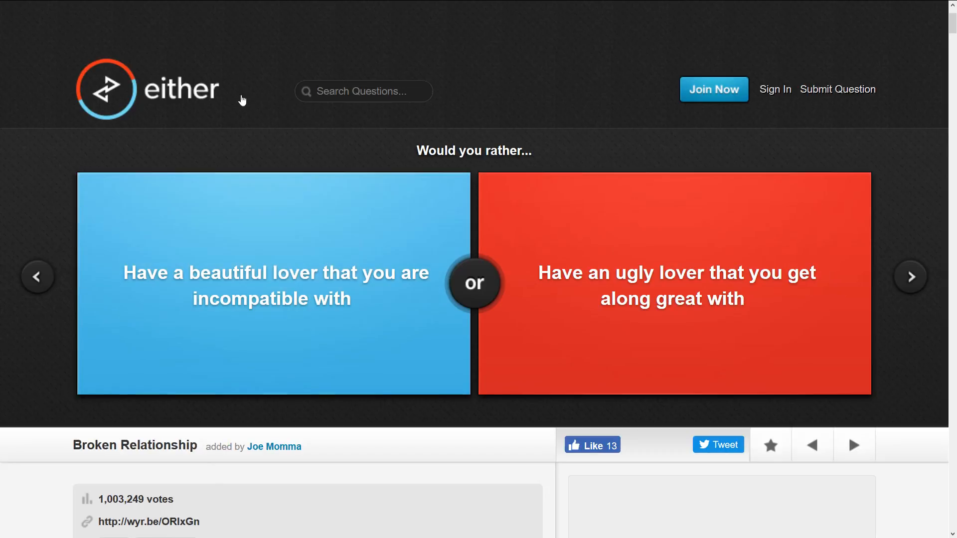
{"action": "mouse_move", "coordinate": [151, 255]}
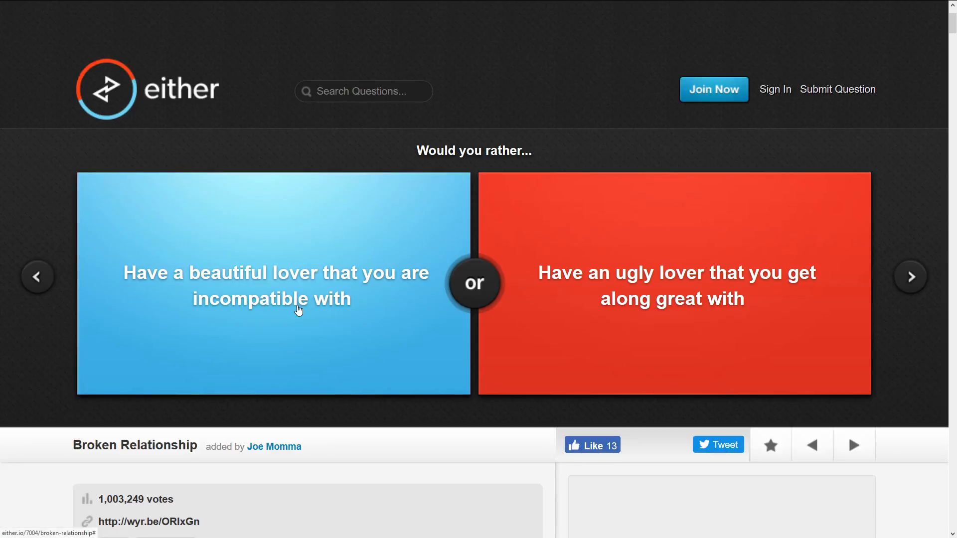
{"action": "mouse_move", "coordinate": [283, 333]}
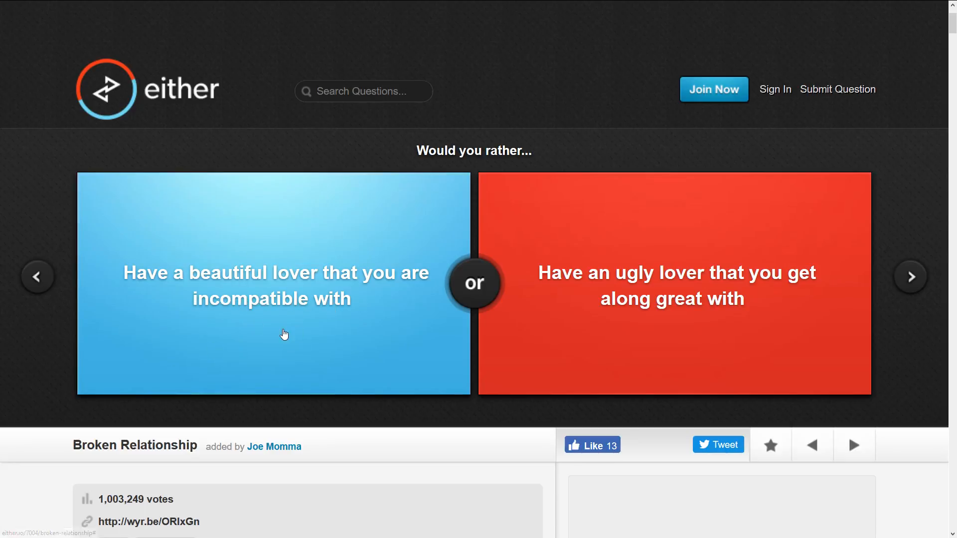
- Switch the browser to full screen with F11 on the Broken Relationship question
{"action": "key", "text": "F11"}
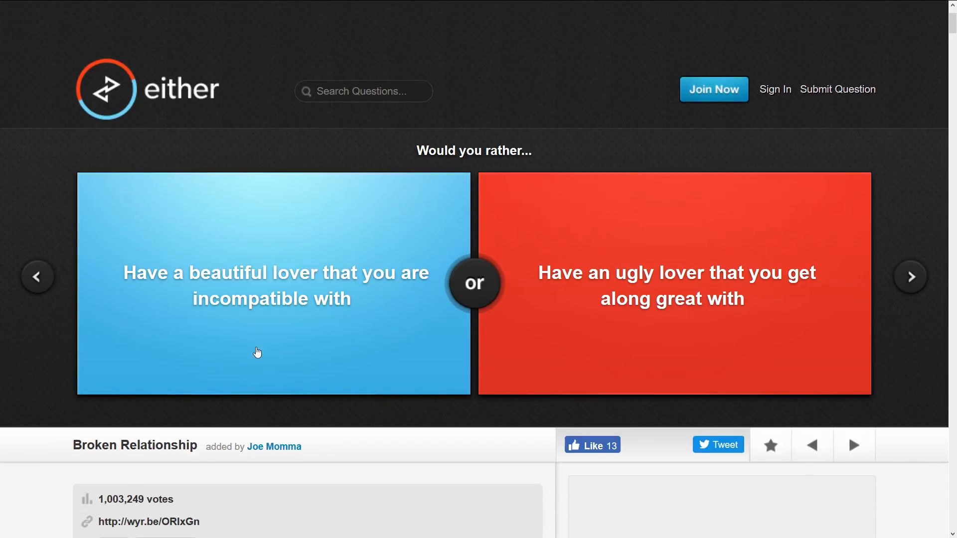
{"action": "mouse_move", "coordinate": [575, 277]}
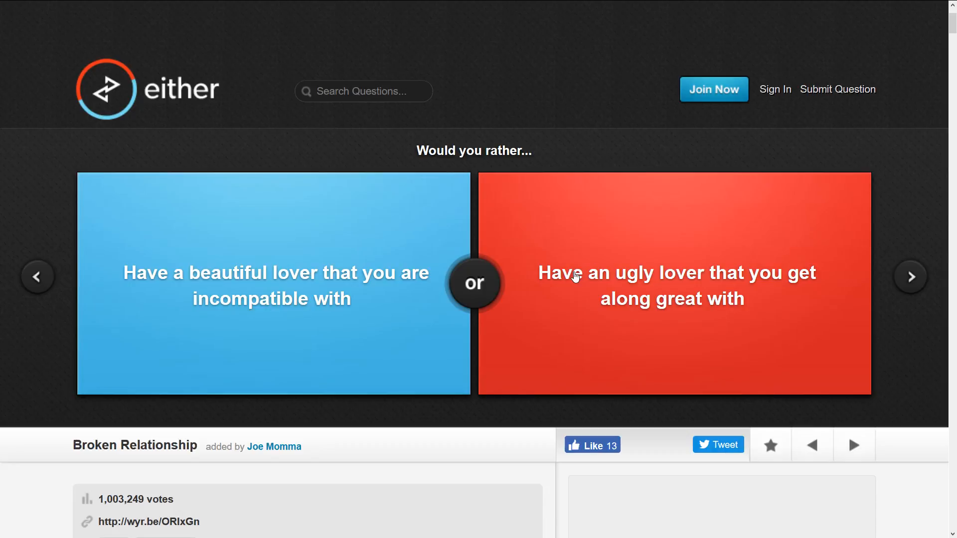
{"action": "mouse_move", "coordinate": [775, 306]}
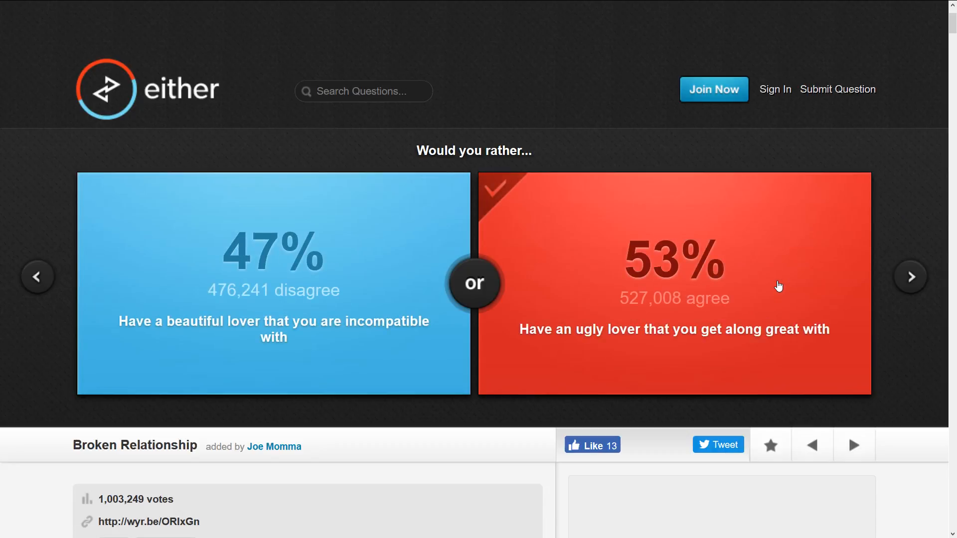
{"action": "mouse_move", "coordinate": [203, 291]}
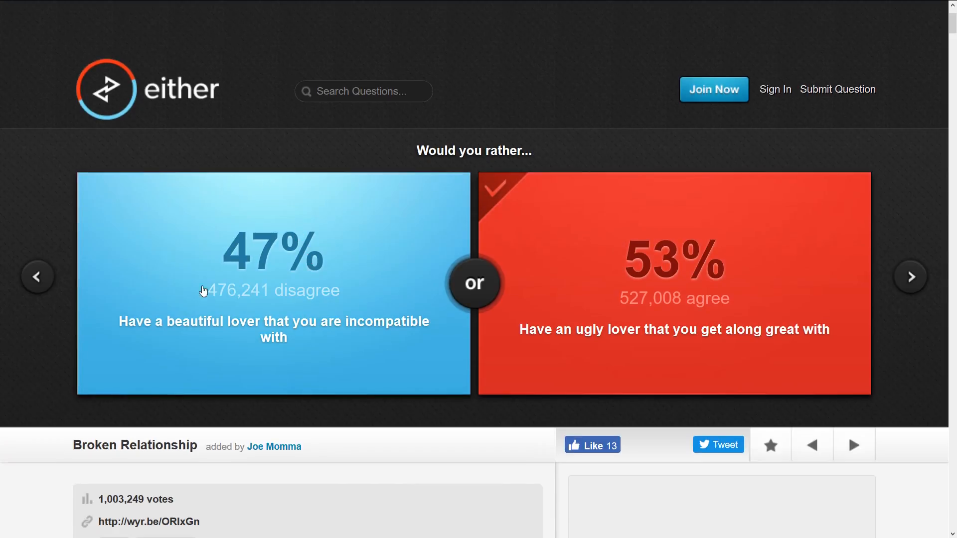
{"action": "mouse_move", "coordinate": [339, 337]}
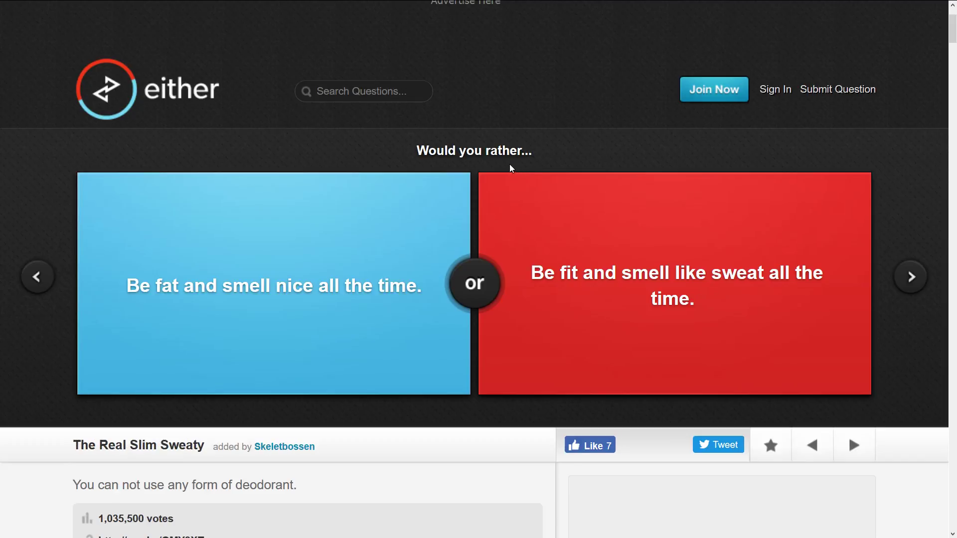
{"action": "mouse_move", "coordinate": [355, 243]}
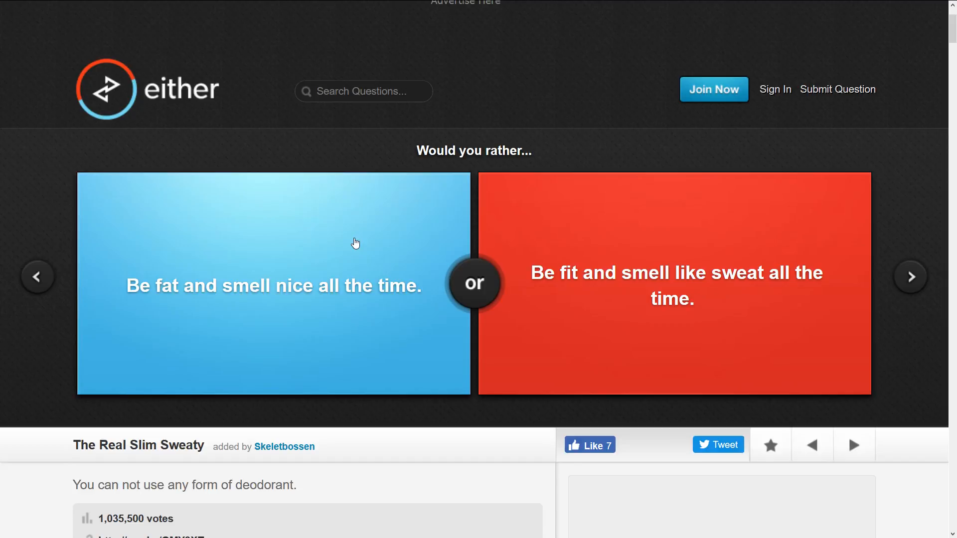
{"action": "mouse_move", "coordinate": [143, 377]}
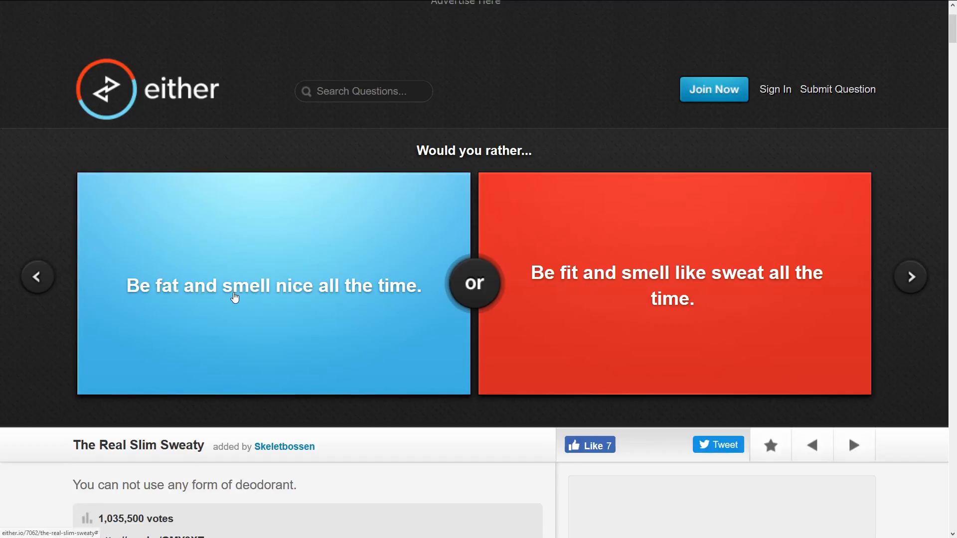
{"action": "mouse_move", "coordinate": [539, 262]}
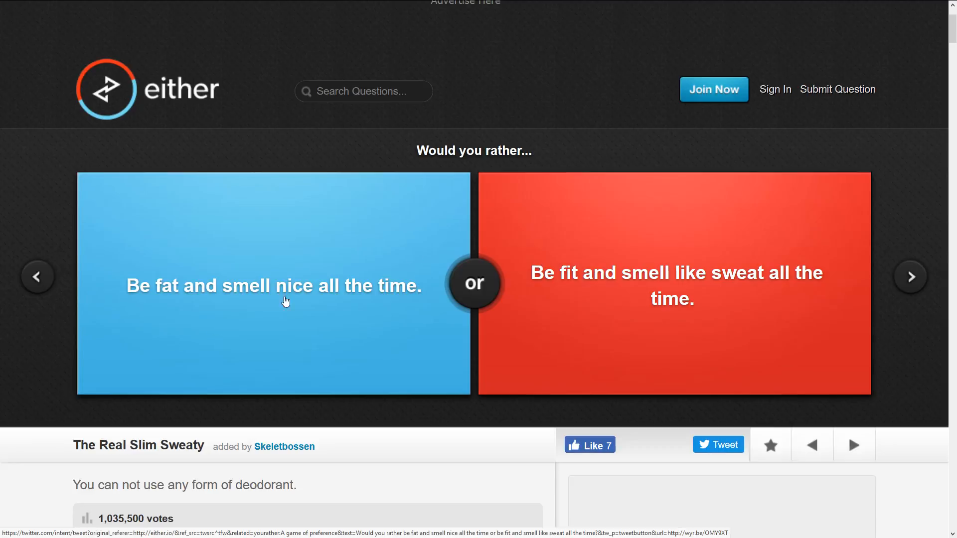
{"action": "mouse_move", "coordinate": [700, 233]}
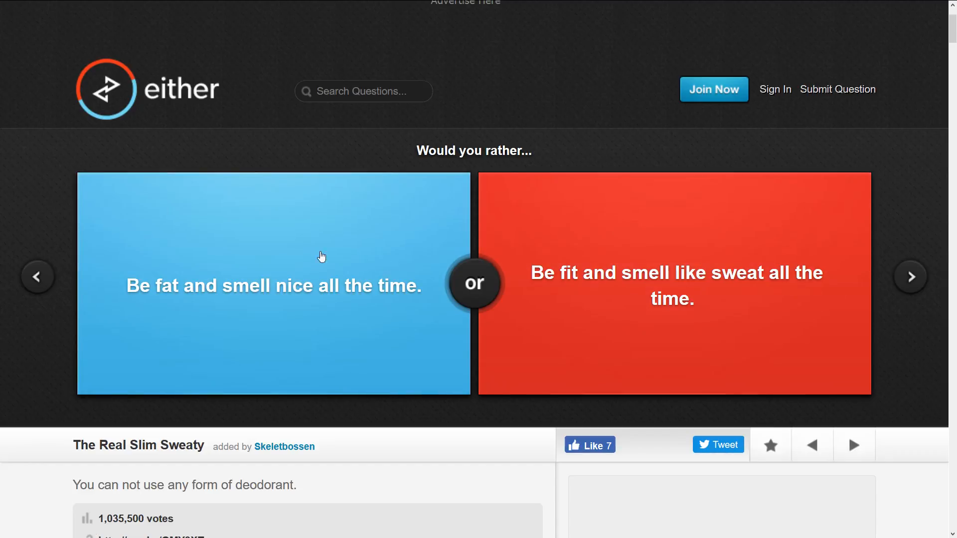
{"action": "mouse_move", "coordinate": [242, 245]}
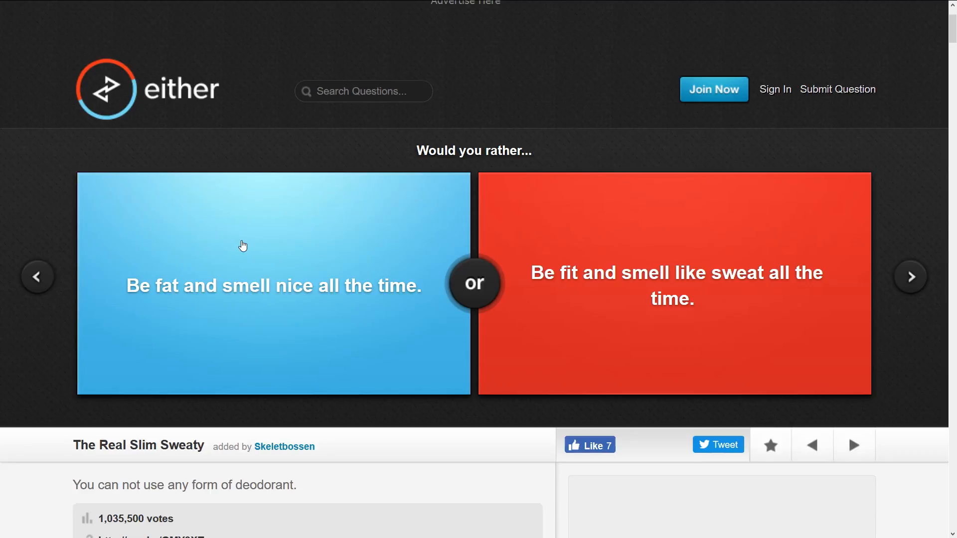
{"action": "mouse_move", "coordinate": [628, 303]}
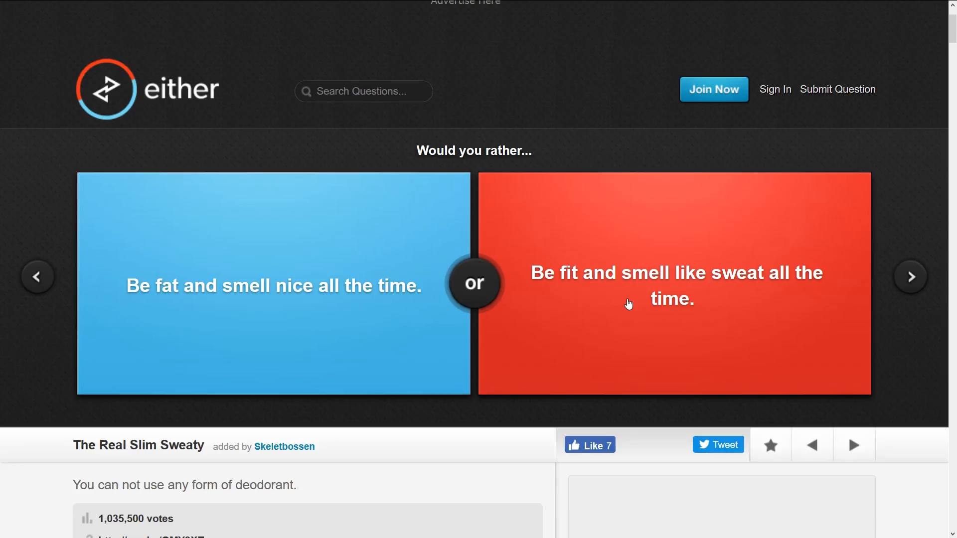
{"action": "mouse_move", "coordinate": [524, 218]}
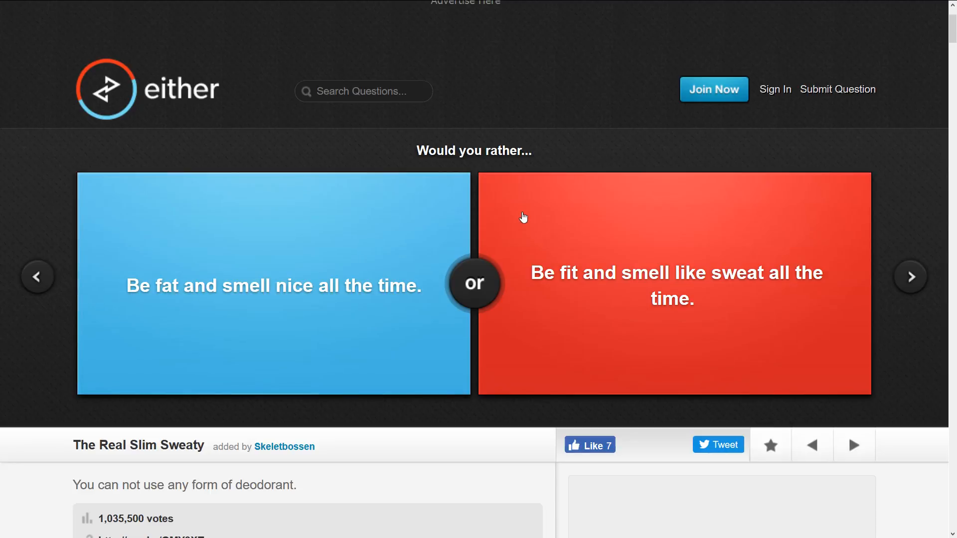
- Move past the fat-or-fit deodorant question to the male-or-female question
{"action": "left_click", "coordinate": [273, 285]}
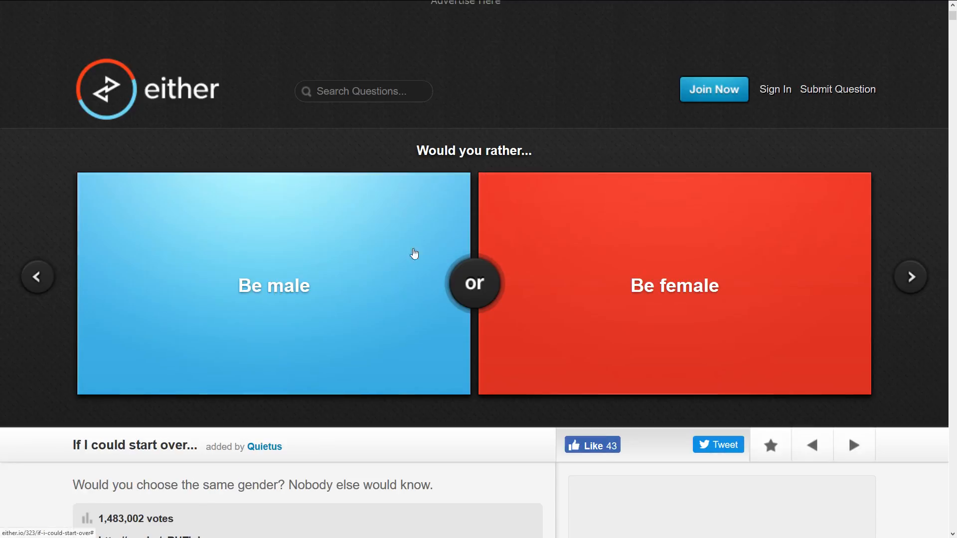
{"action": "mouse_move", "coordinate": [261, 315]}
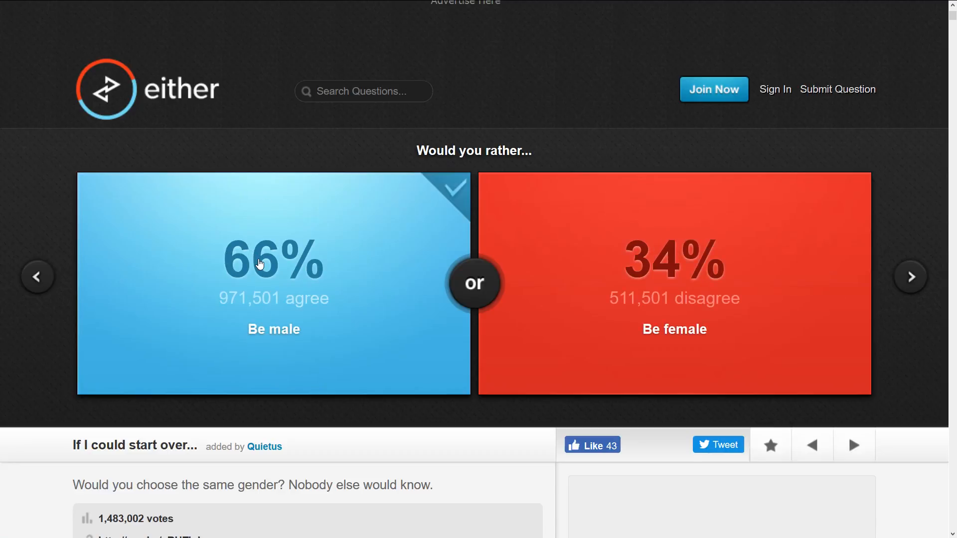
{"action": "mouse_move", "coordinate": [283, 273]}
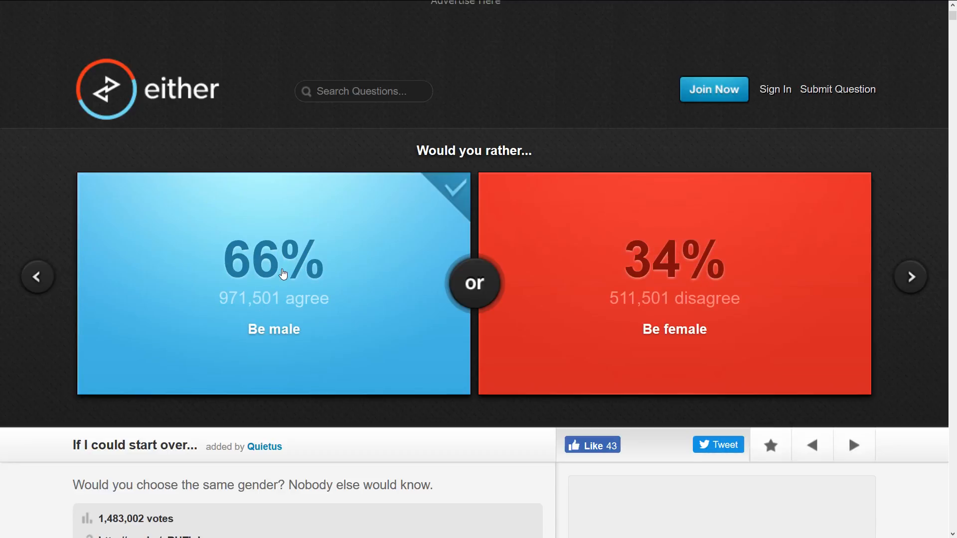
{"action": "mouse_move", "coordinate": [153, 277]}
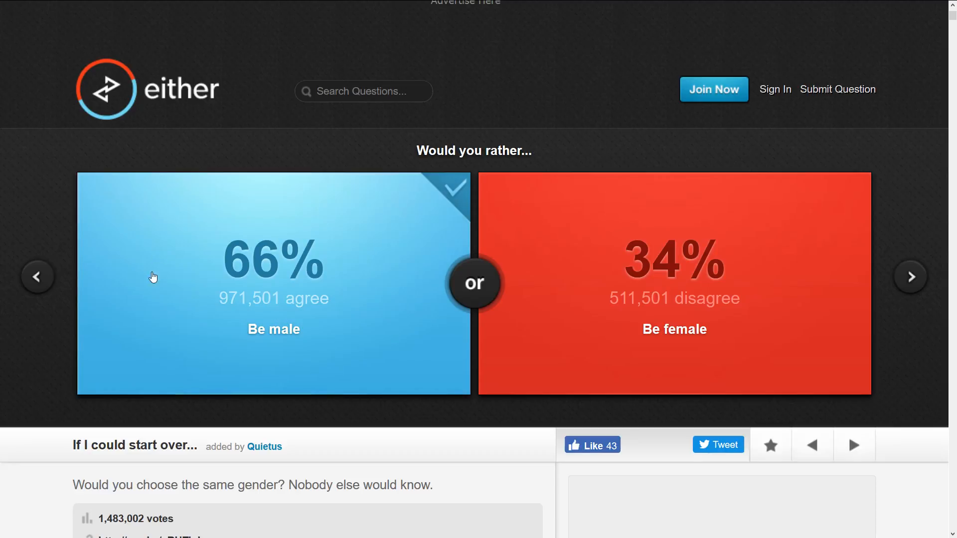
{"action": "mouse_move", "coordinate": [220, 199]}
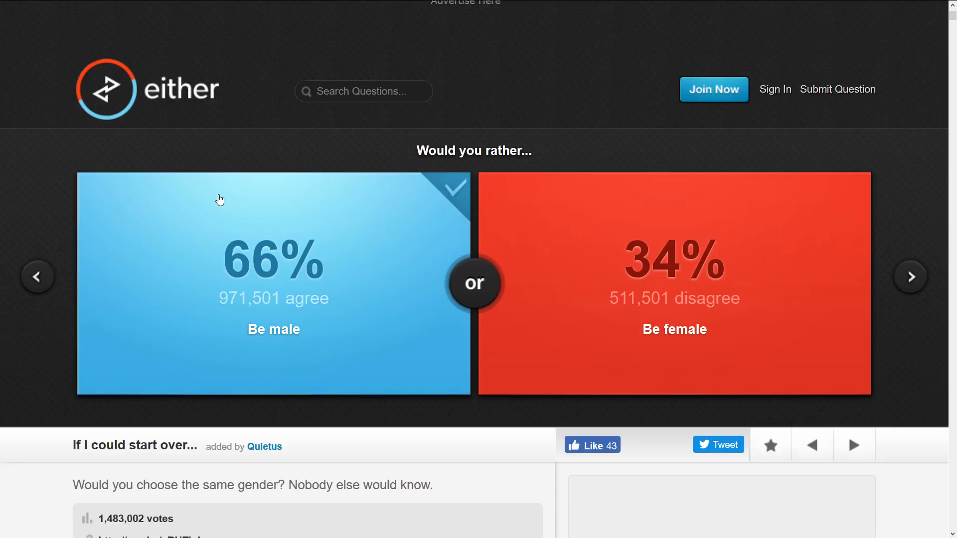
- Bring up the Michael Jackson versus Freddie Mercury question
{"action": "left_click", "coordinate": [910, 277]}
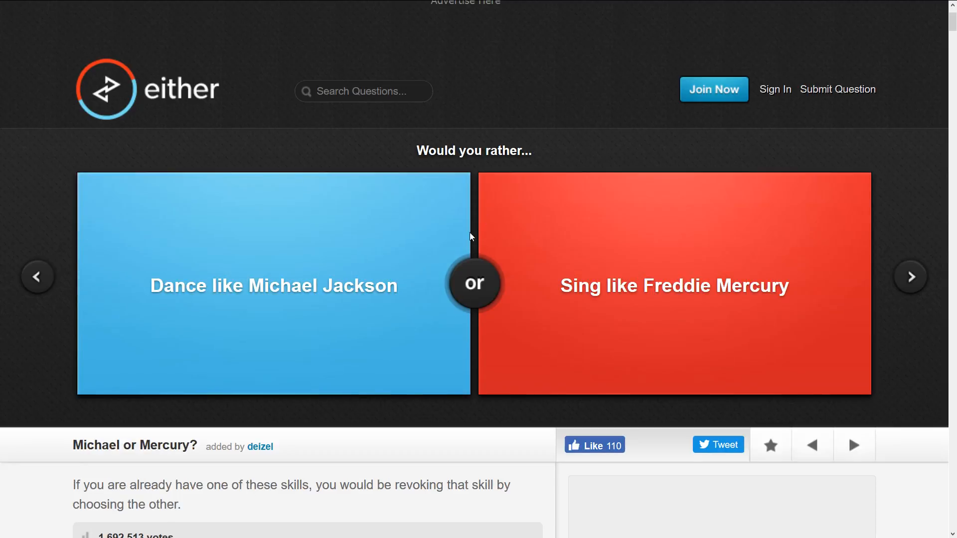
{"action": "mouse_move", "coordinate": [403, 301]}
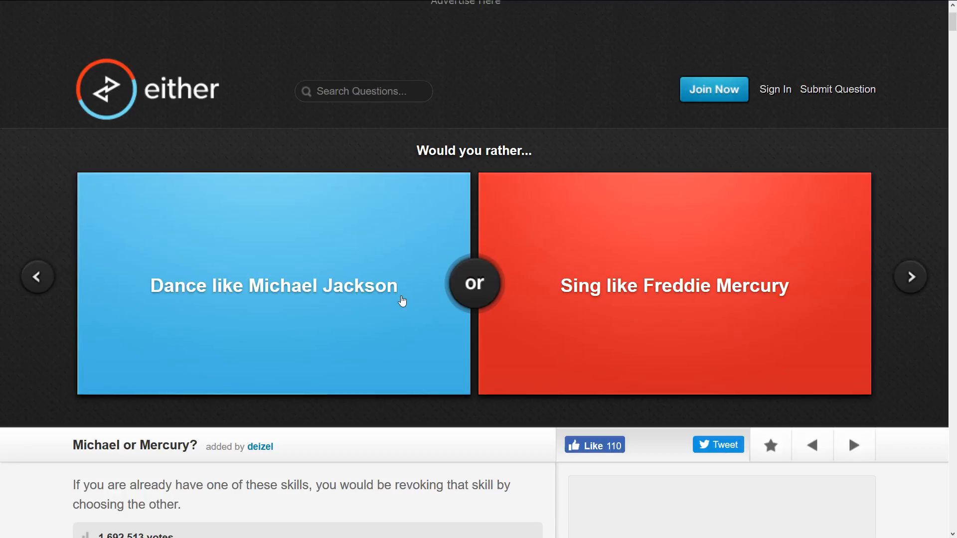
{"action": "mouse_move", "coordinate": [267, 347]}
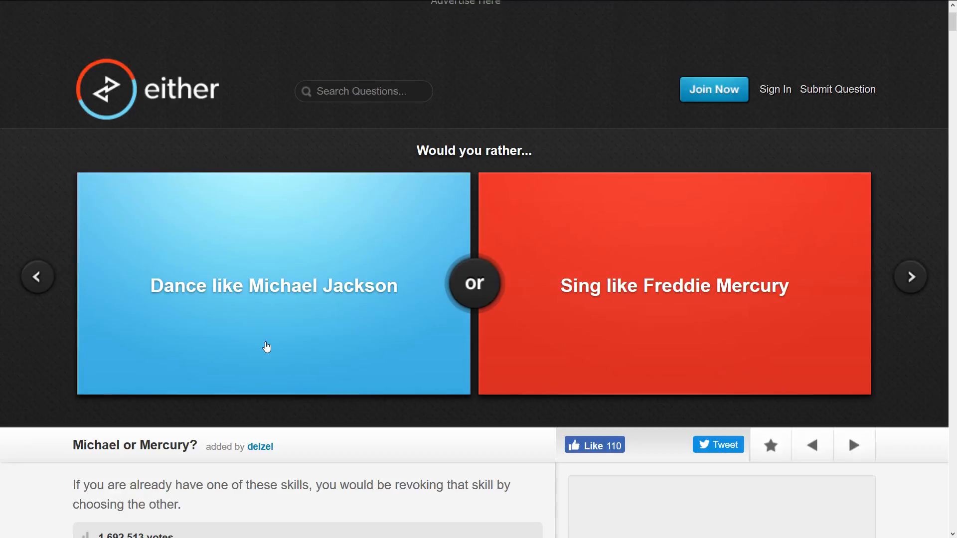
{"action": "mouse_move", "coordinate": [843, 347]}
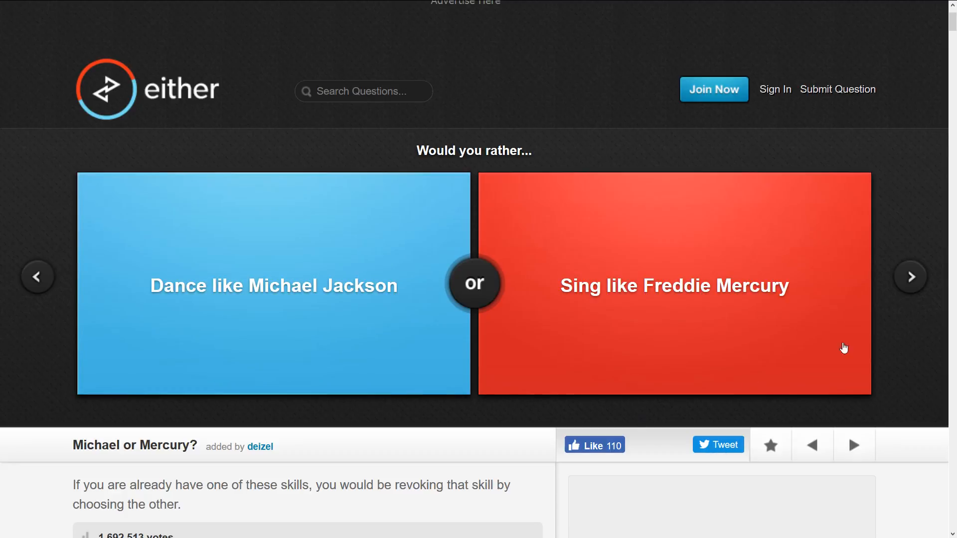
{"action": "mouse_move", "coordinate": [797, 335]}
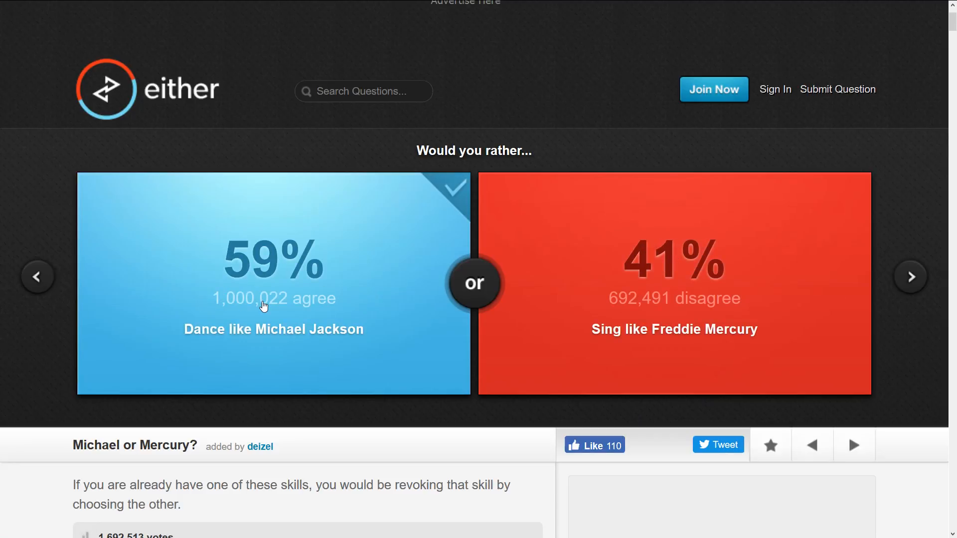
{"action": "mouse_move", "coordinate": [283, 303]}
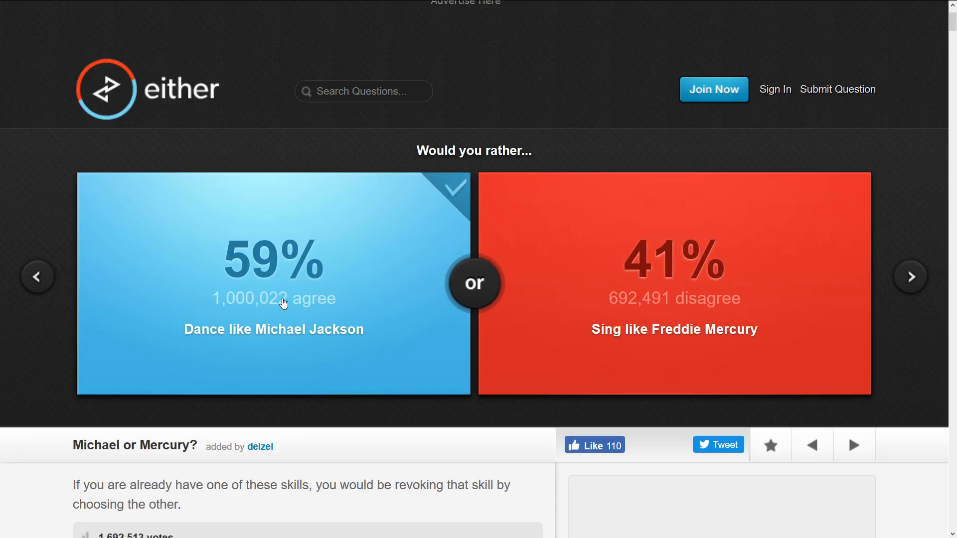
{"action": "mouse_move", "coordinate": [505, 263]}
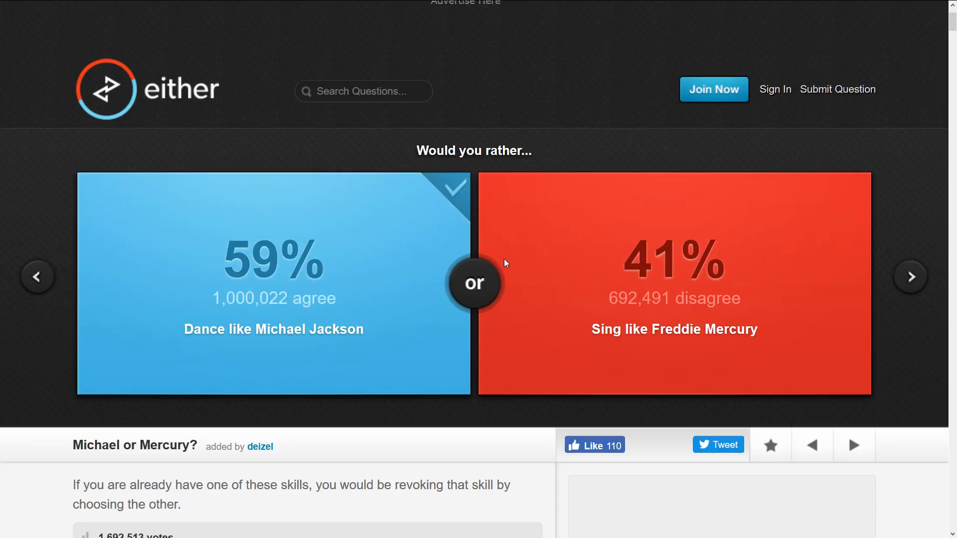
{"action": "mouse_move", "coordinate": [333, 279]}
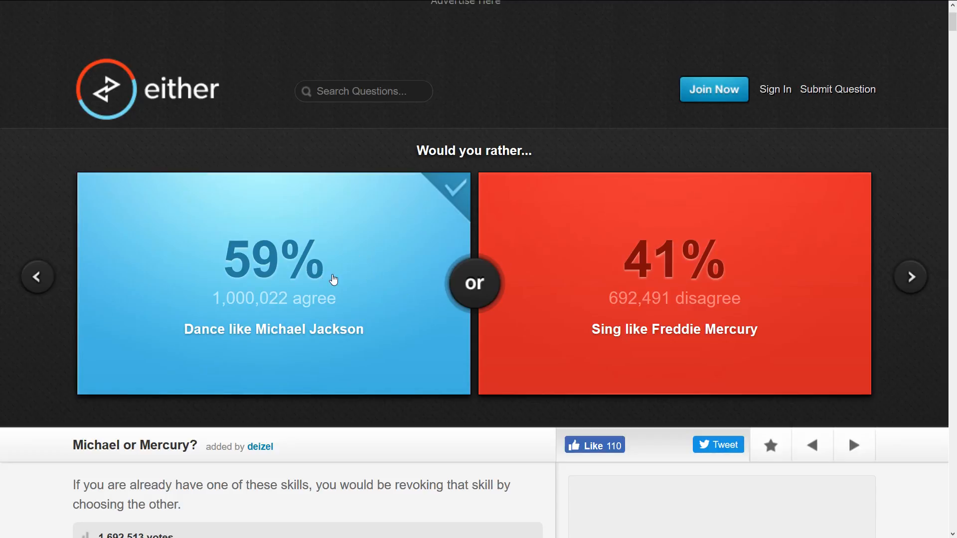
{"action": "mouse_move", "coordinate": [692, 237]}
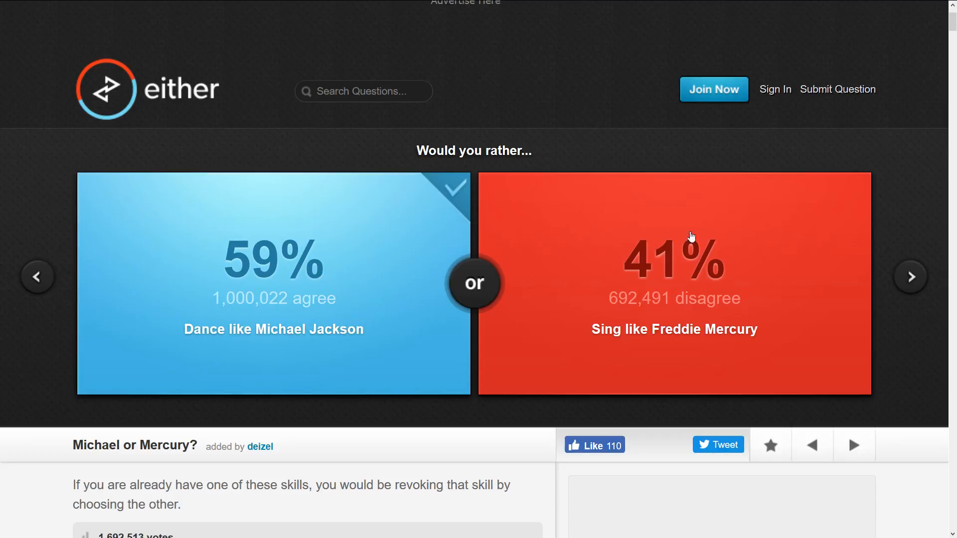
- Skip ahead to the iPod or Cell Phone question
{"action": "left_click", "coordinate": [910, 276]}
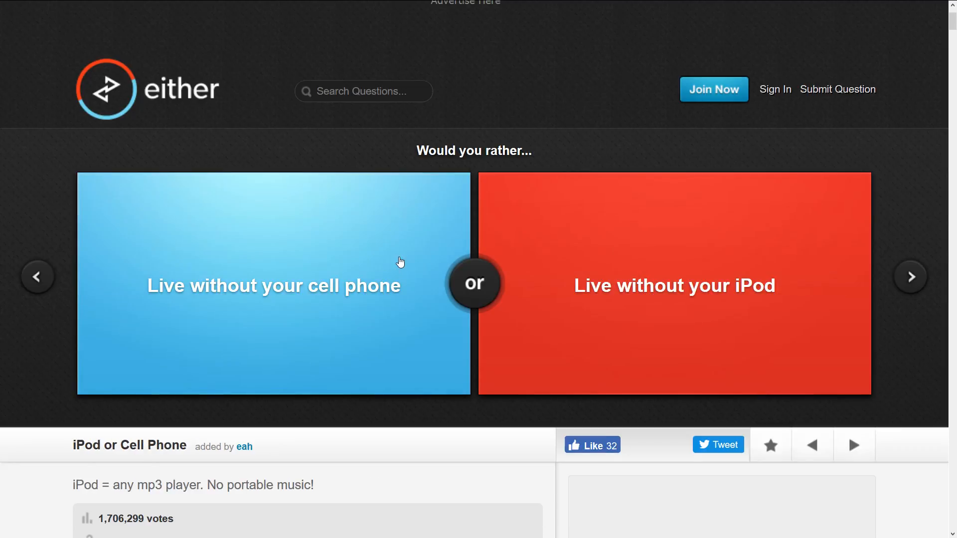
{"action": "mouse_move", "coordinate": [916, 263]}
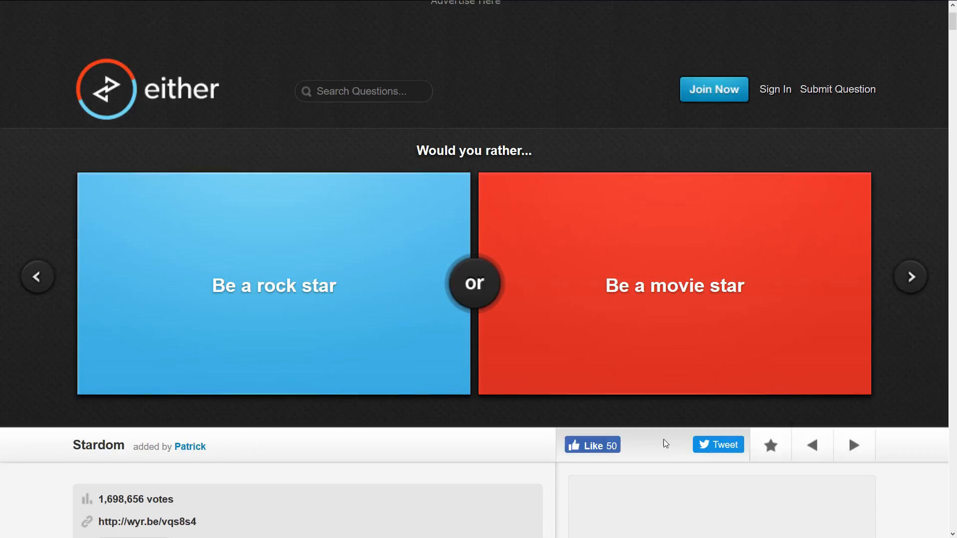
{"action": "mouse_move", "coordinate": [383, 307]}
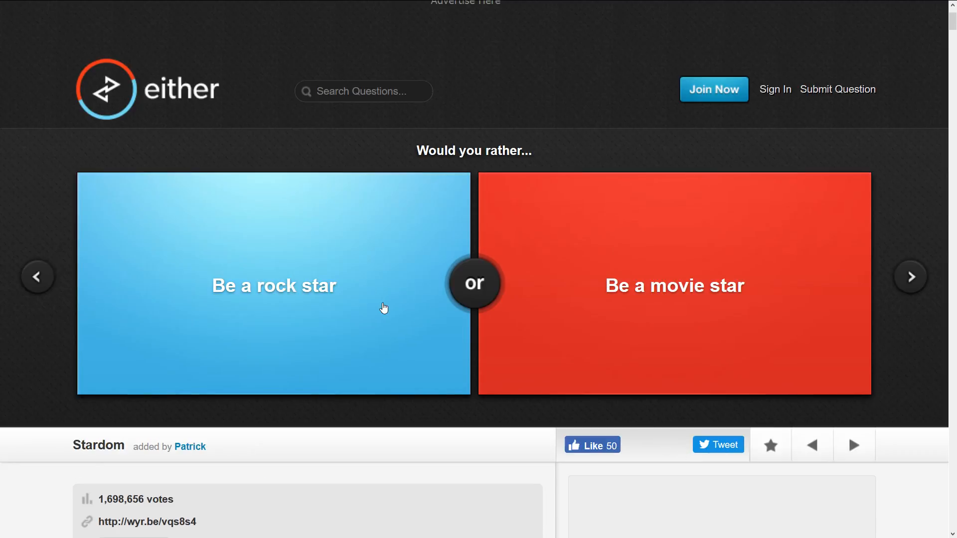
{"action": "mouse_move", "coordinate": [382, 184]}
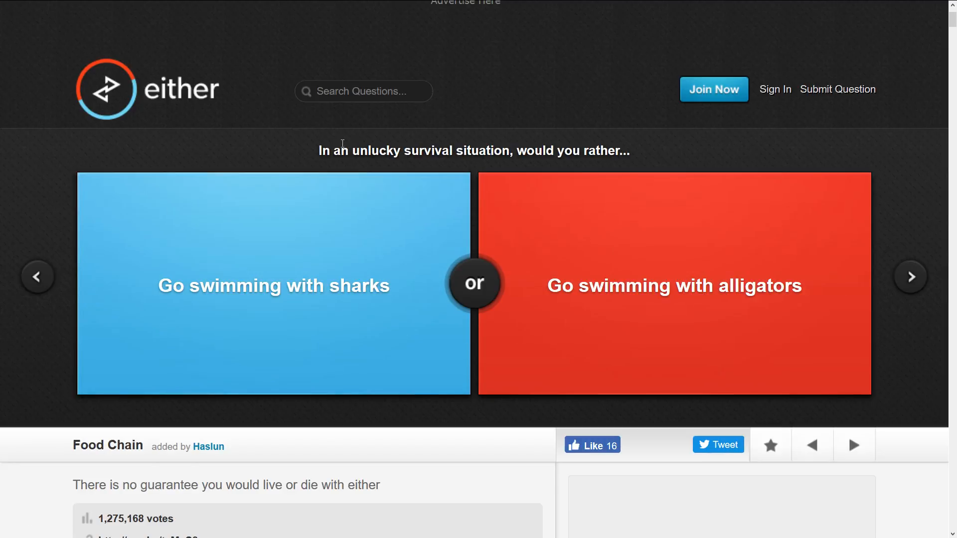
{"action": "mouse_move", "coordinate": [548, 311]}
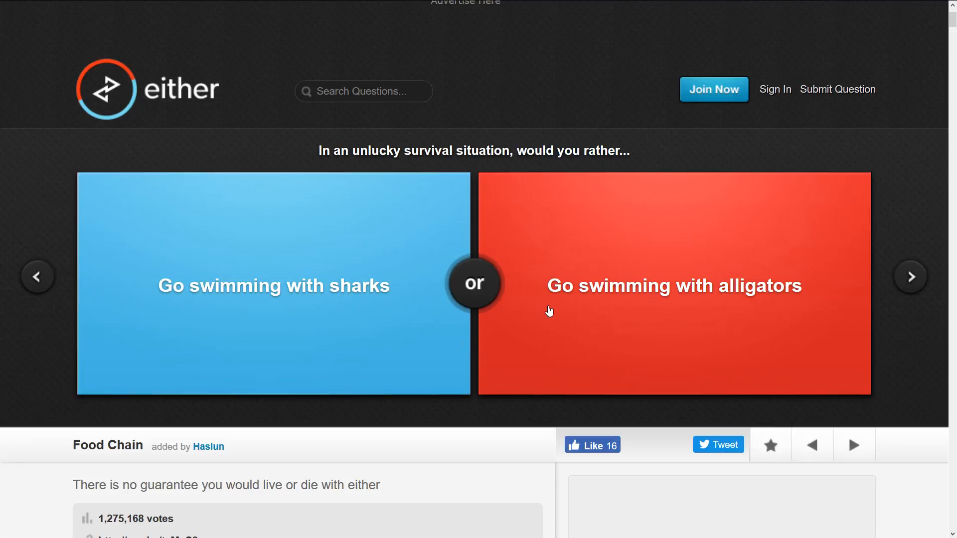
{"action": "mouse_move", "coordinate": [628, 281]}
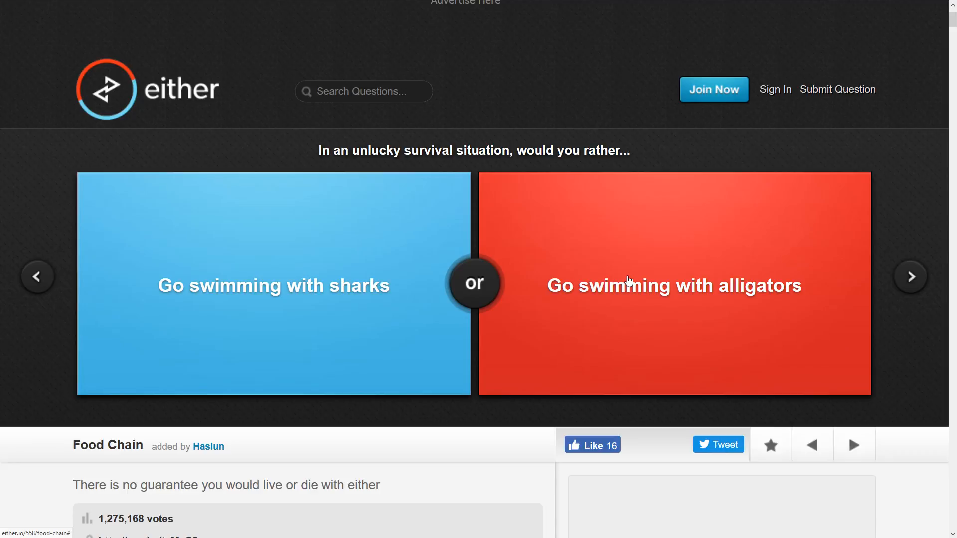
{"action": "mouse_move", "coordinate": [276, 285]}
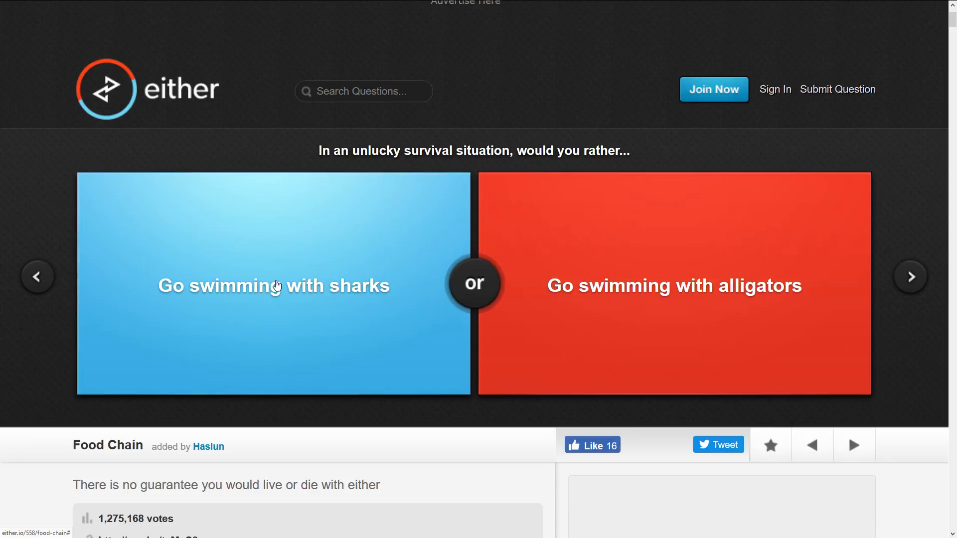
- Advance to the vampire-bat versus appliance-possessing ghost question
{"action": "left_click", "coordinate": [277, 285]}
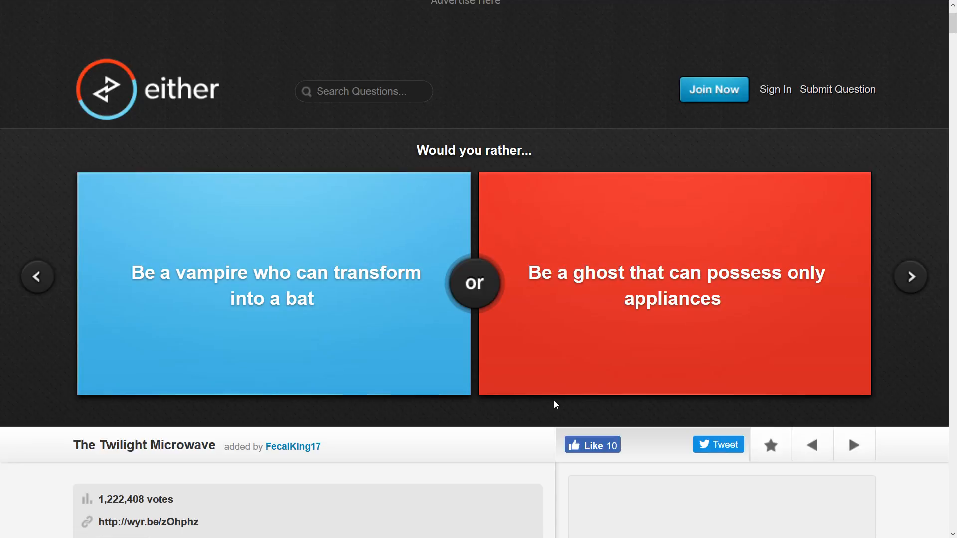
{"action": "mouse_move", "coordinate": [579, 337]}
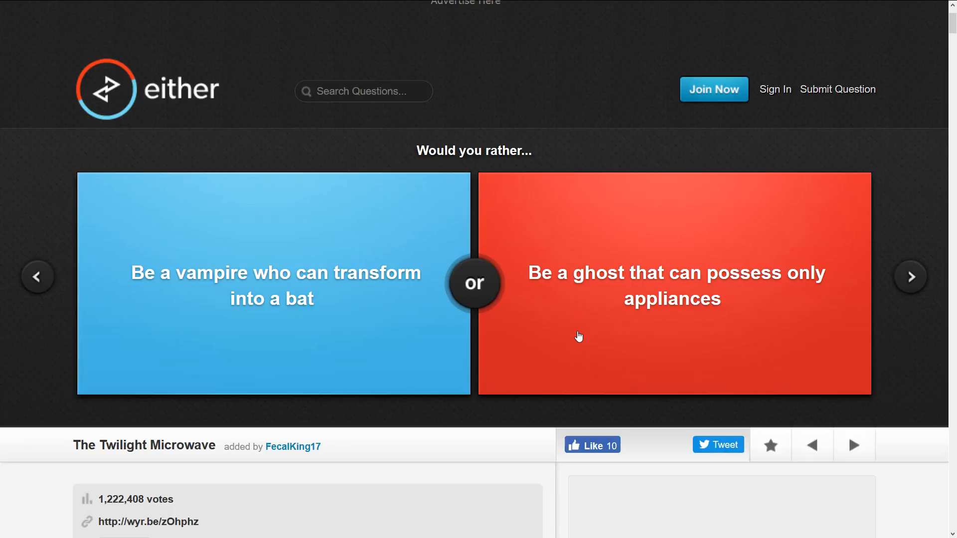
{"action": "mouse_move", "coordinate": [600, 364]}
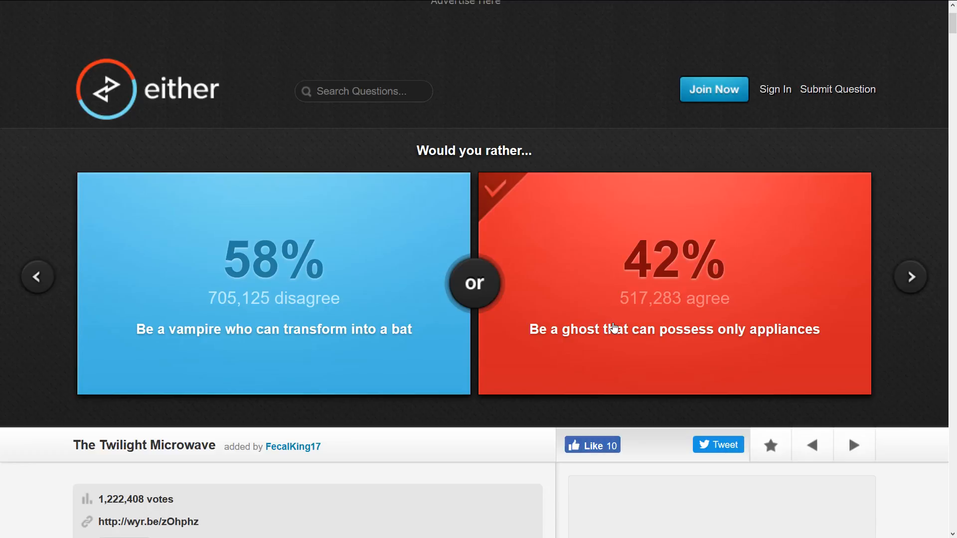
{"action": "mouse_move", "coordinate": [486, 259]}
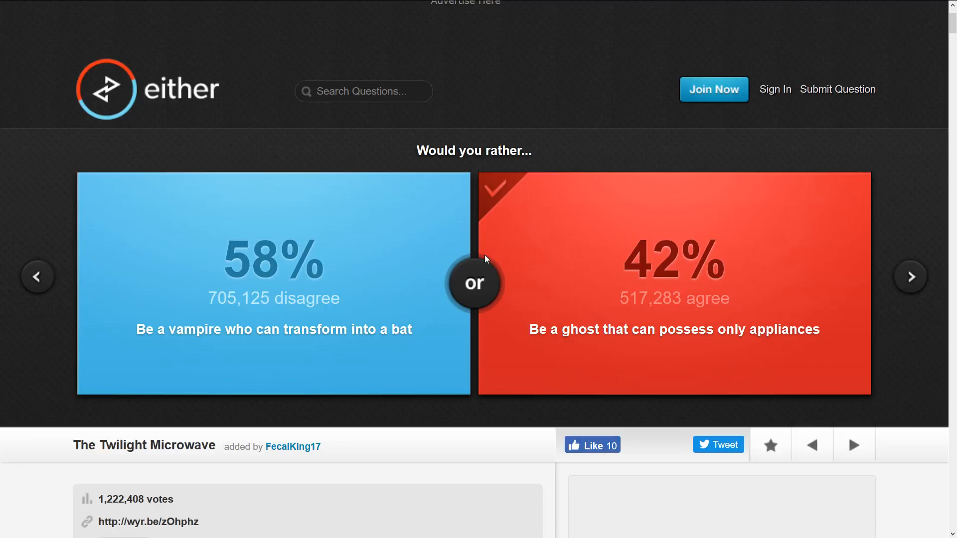
{"action": "mouse_move", "coordinate": [608, 264]}
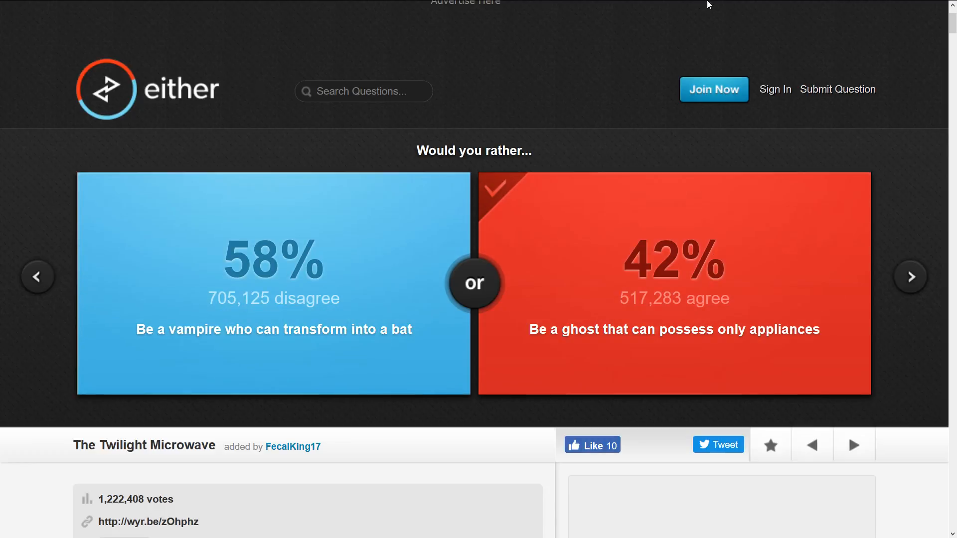
- Advance to the Muppets question and vote Sound like Kermit, revealing 86% agree
{"action": "left_click", "coordinate": [910, 277]}
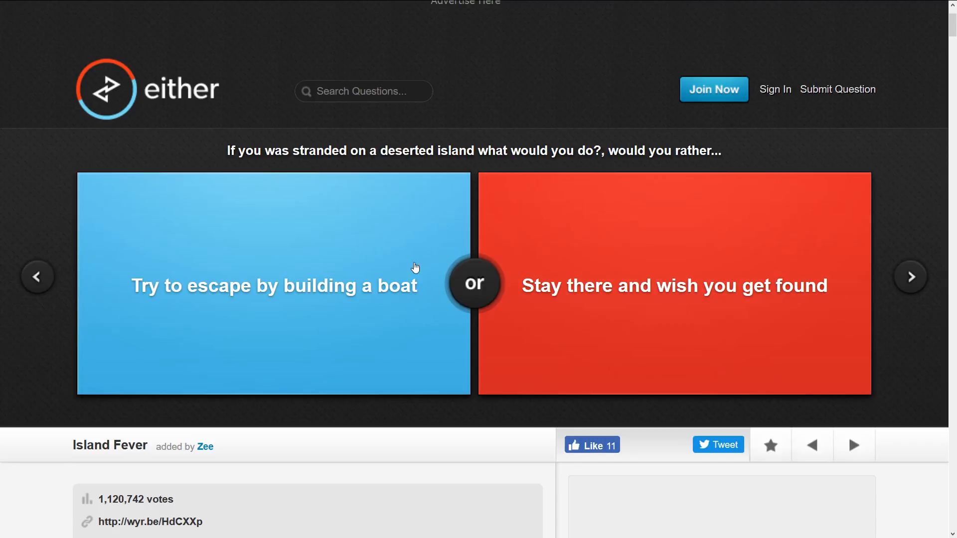
{"action": "mouse_move", "coordinate": [235, 275]}
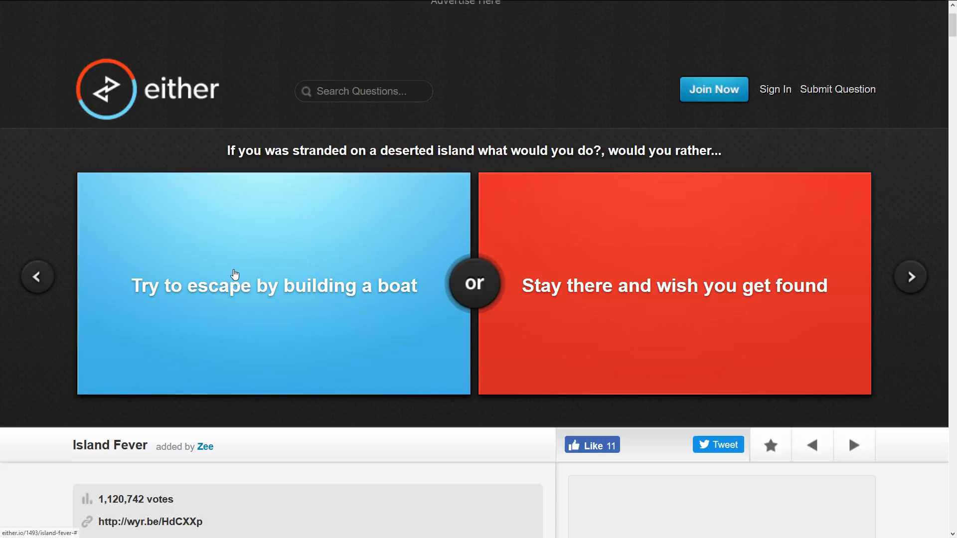
{"action": "mouse_move", "coordinate": [271, 272]}
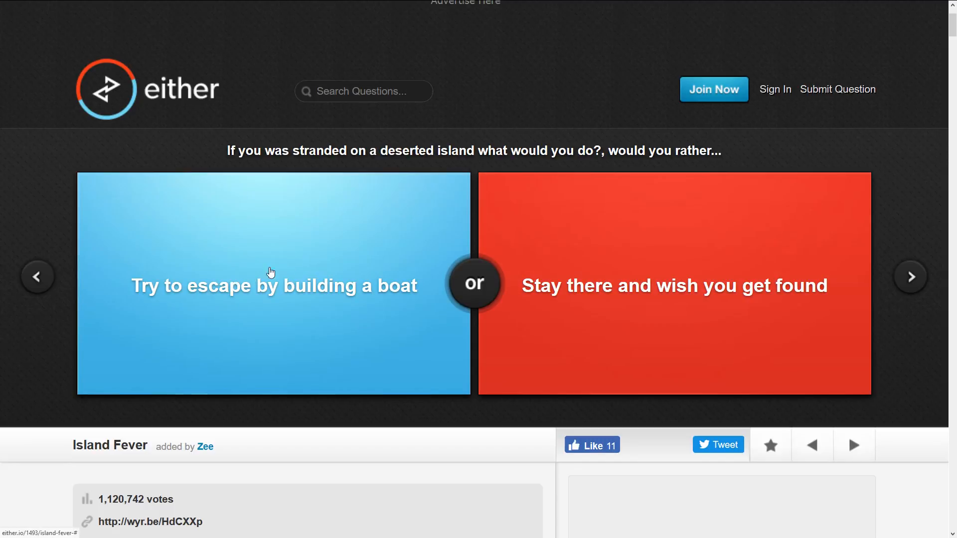
{"action": "mouse_move", "coordinate": [390, 325]}
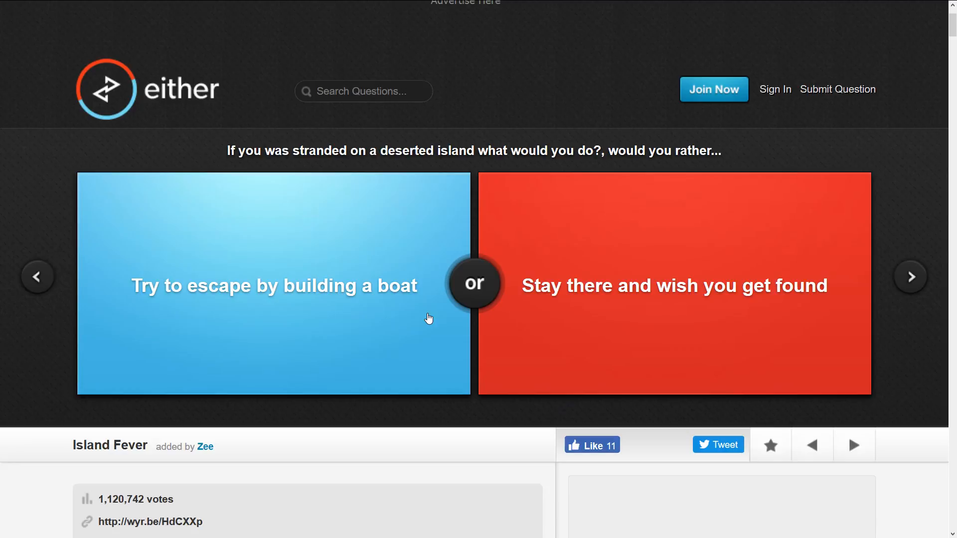
{"action": "mouse_move", "coordinate": [724, 225]}
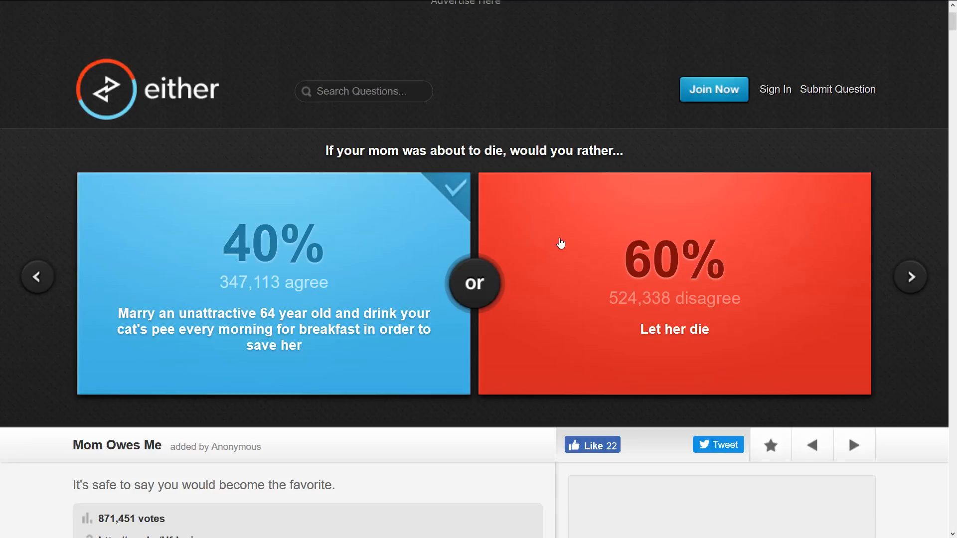
{"action": "mouse_move", "coordinate": [646, 289]}
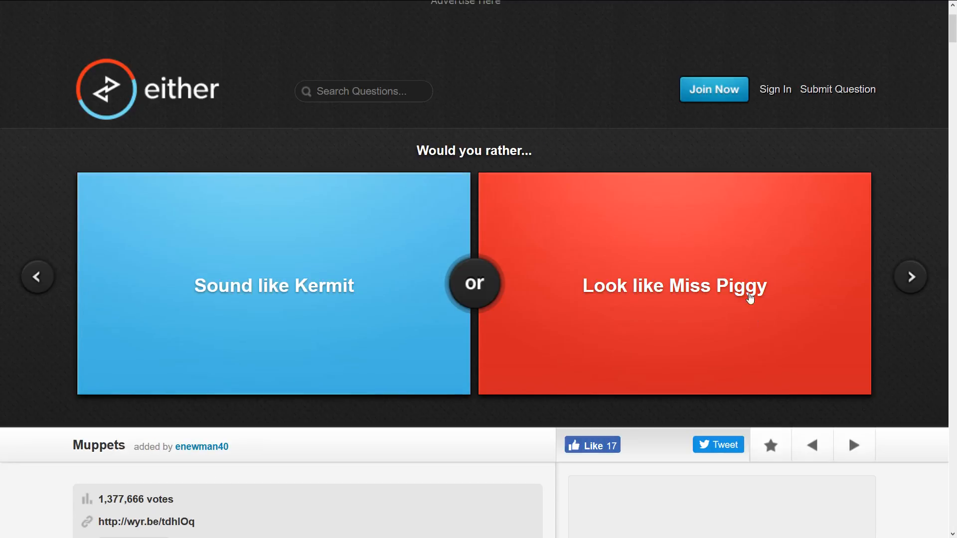
{"action": "left_click", "coordinate": [274, 285]}
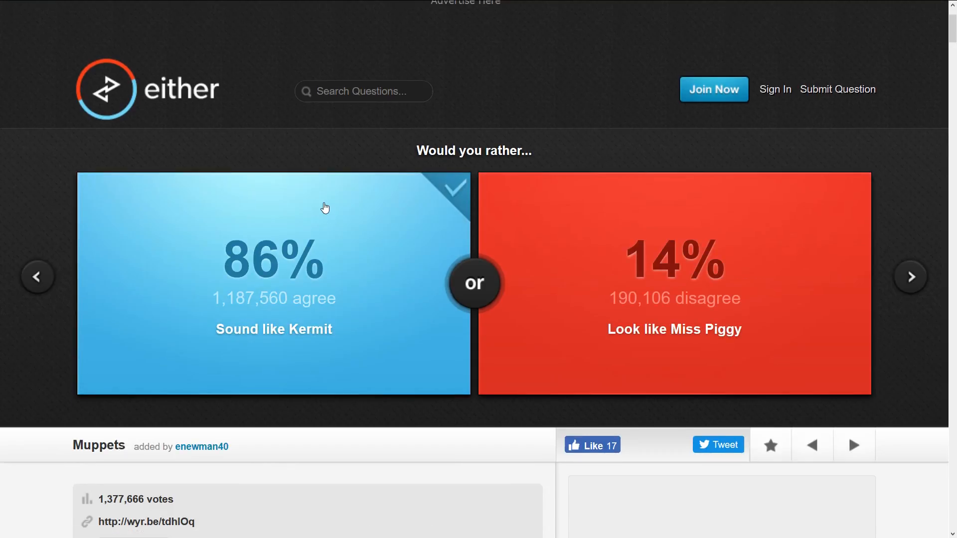
{"action": "mouse_move", "coordinate": [270, 201]}
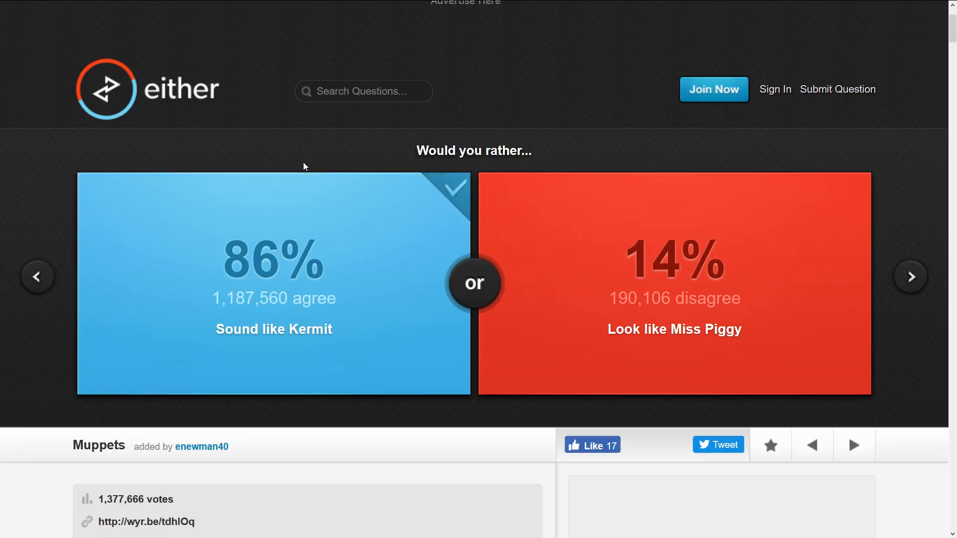
{"action": "mouse_move", "coordinate": [313, 205]}
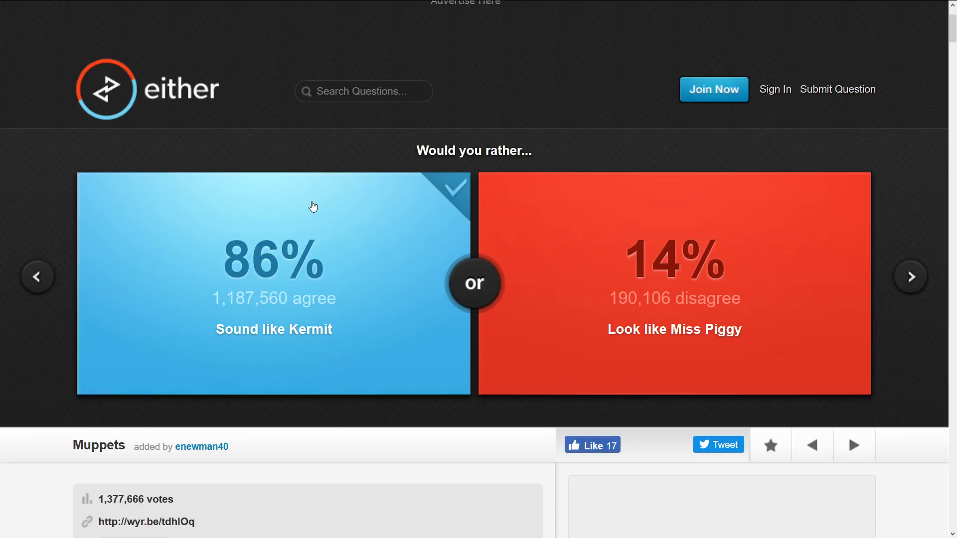
- Move past the Muppets question to the burp-confetti or fart-glitter question
{"action": "left_click", "coordinate": [363, 91]}
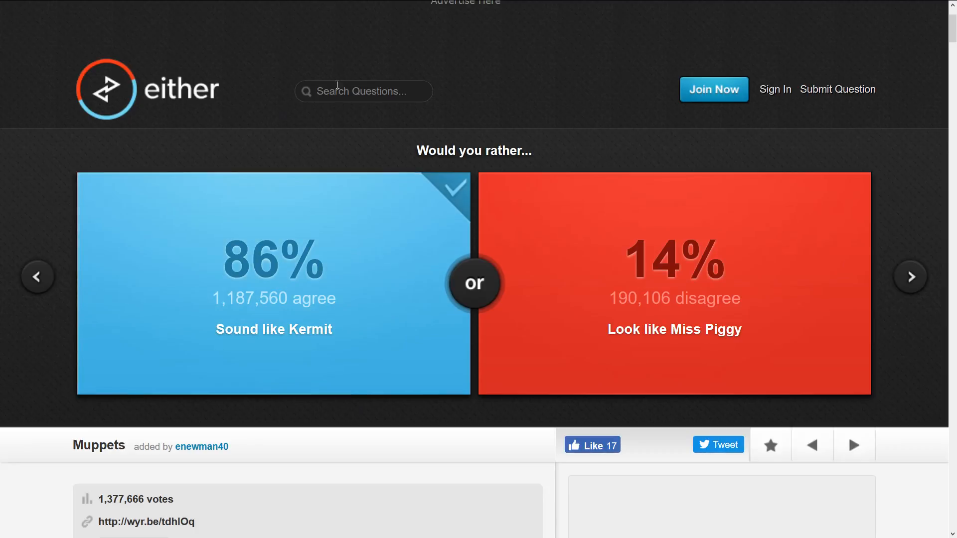
{"action": "left_click", "coordinate": [911, 277]}
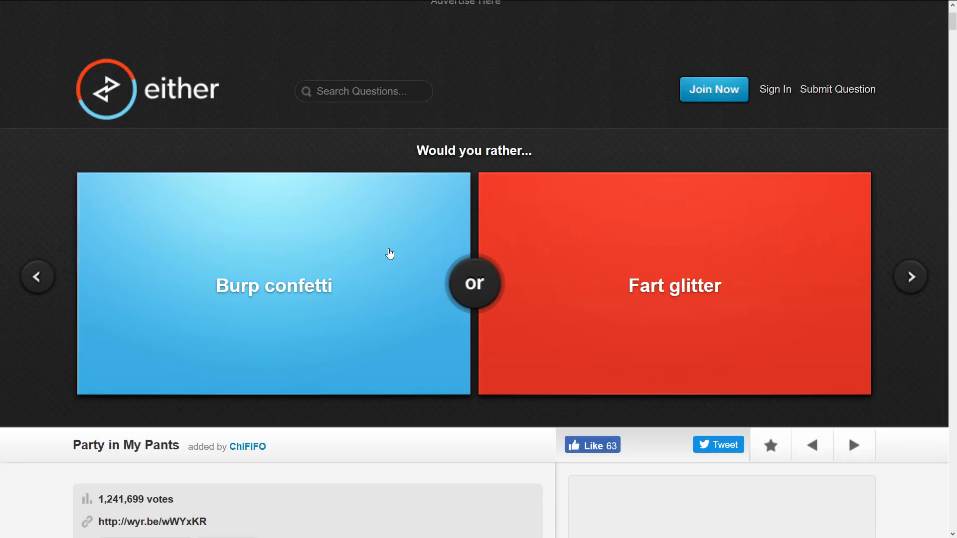
{"action": "mouse_move", "coordinate": [706, 206]}
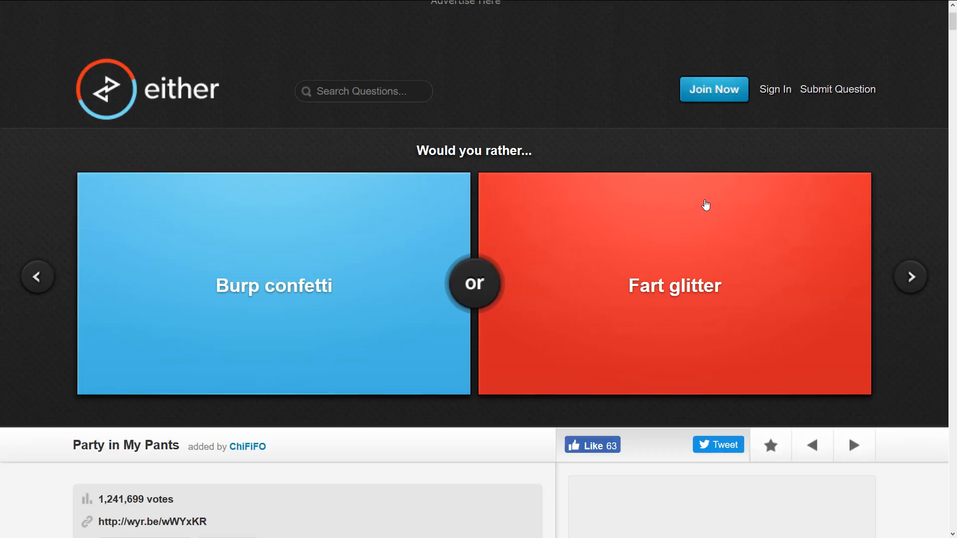
{"action": "mouse_move", "coordinate": [474, 324]}
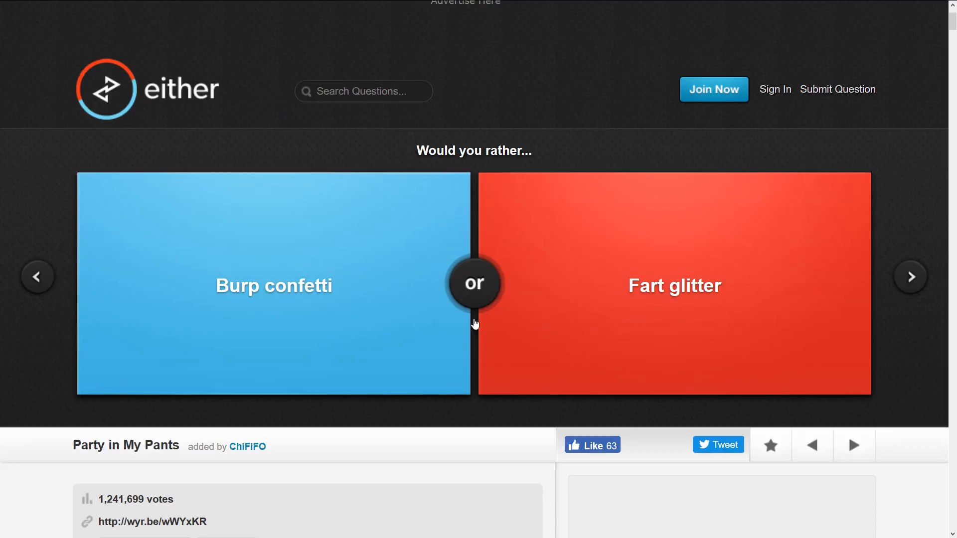
{"action": "mouse_move", "coordinate": [395, 297]}
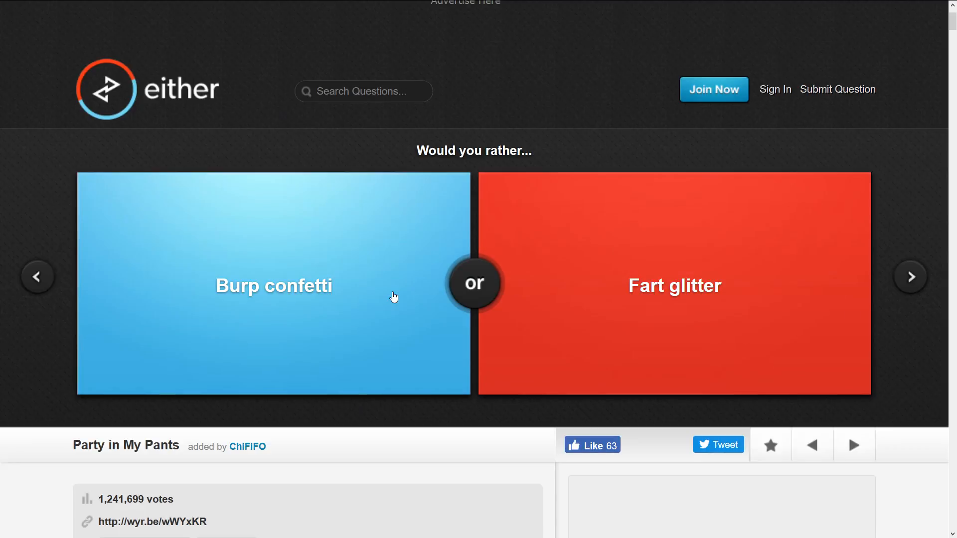
{"action": "mouse_move", "coordinate": [351, 288]}
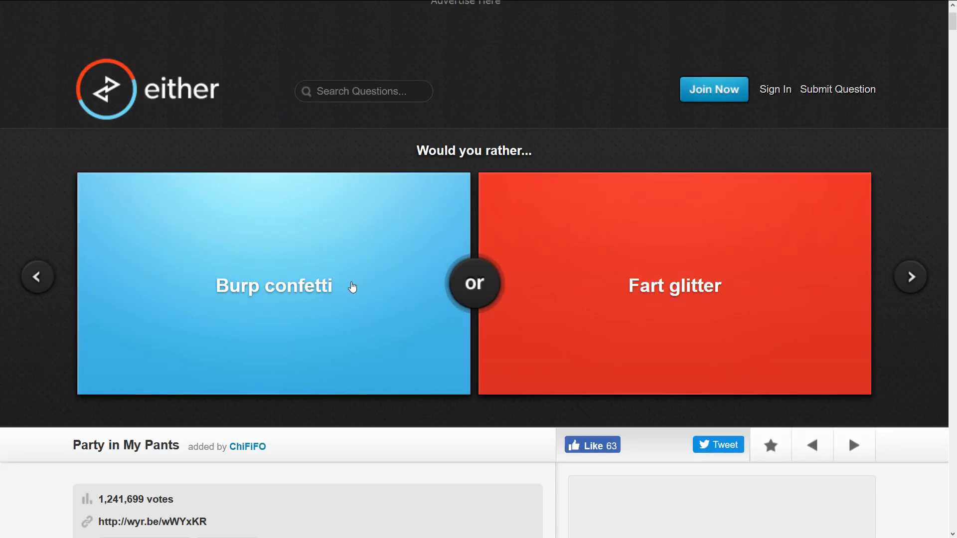
{"action": "mouse_move", "coordinate": [304, 240]}
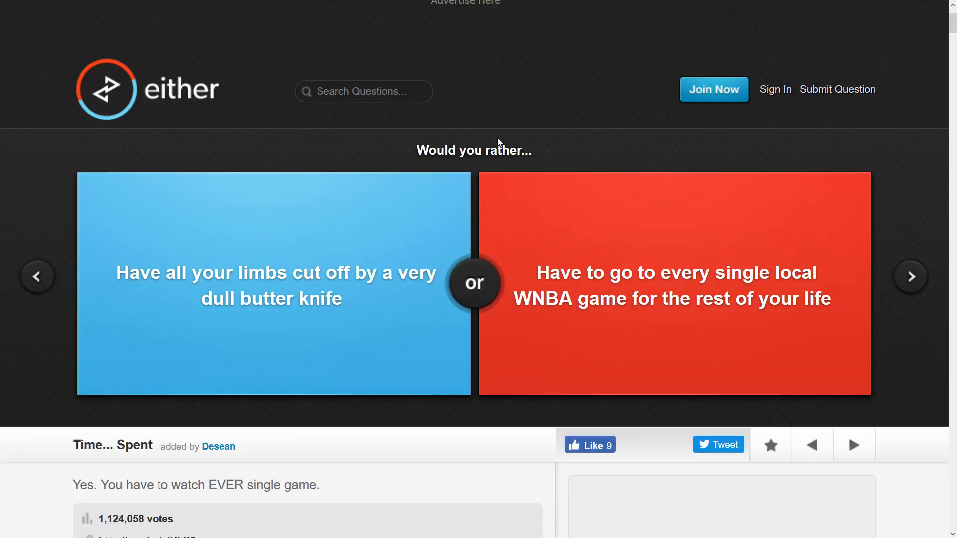
{"action": "mouse_move", "coordinate": [339, 294]}
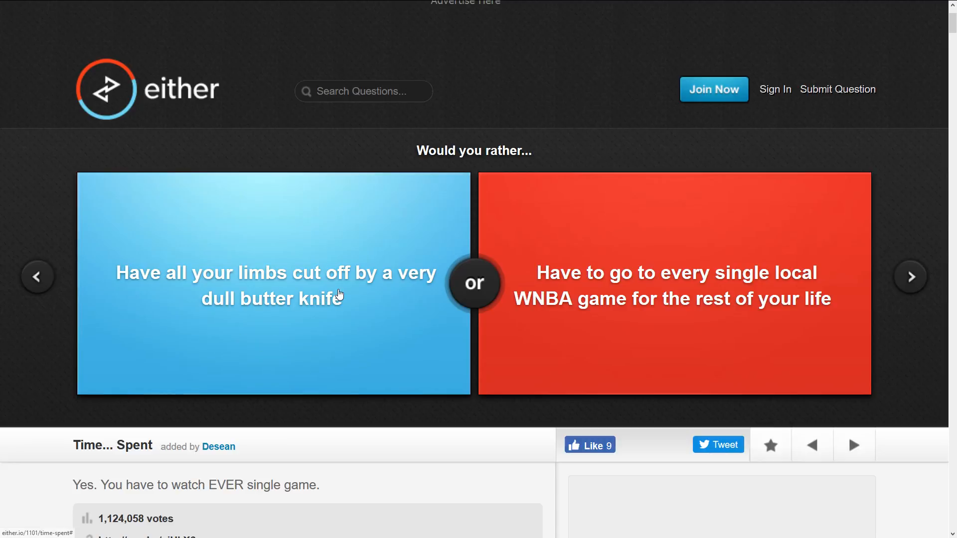
{"action": "mouse_move", "coordinate": [423, 291]}
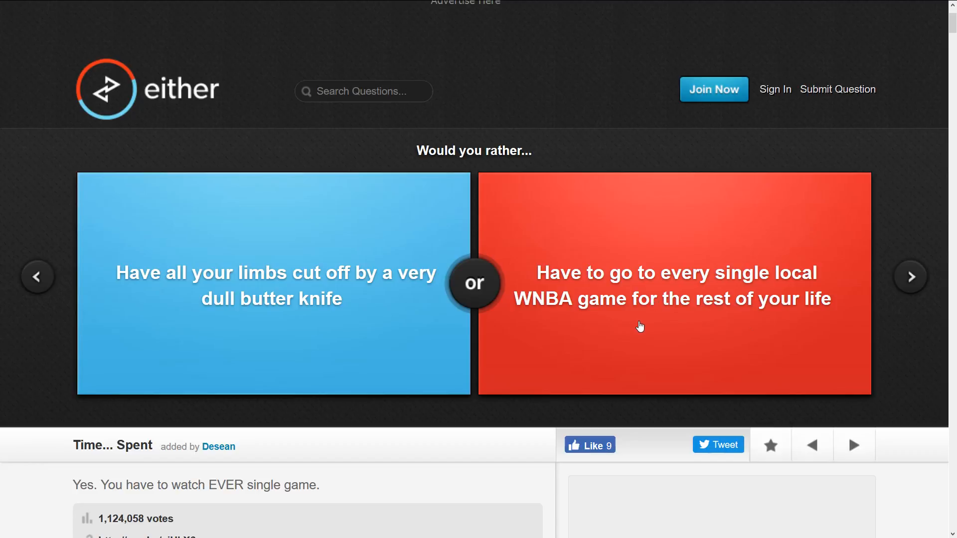
{"action": "mouse_move", "coordinate": [372, 261]}
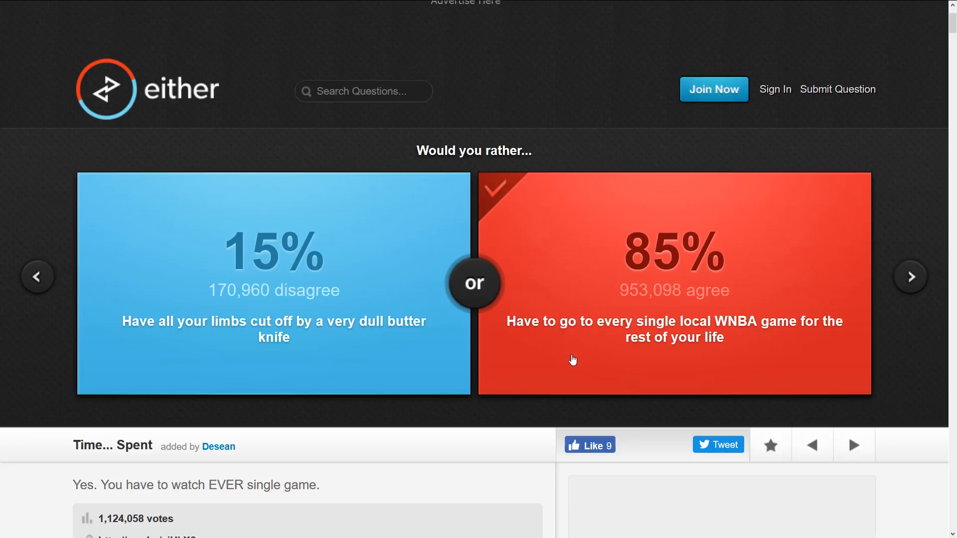
- Load the next question, Battle of the Senses: blind-musical or deaf-artistic
{"action": "left_click", "coordinate": [911, 277]}
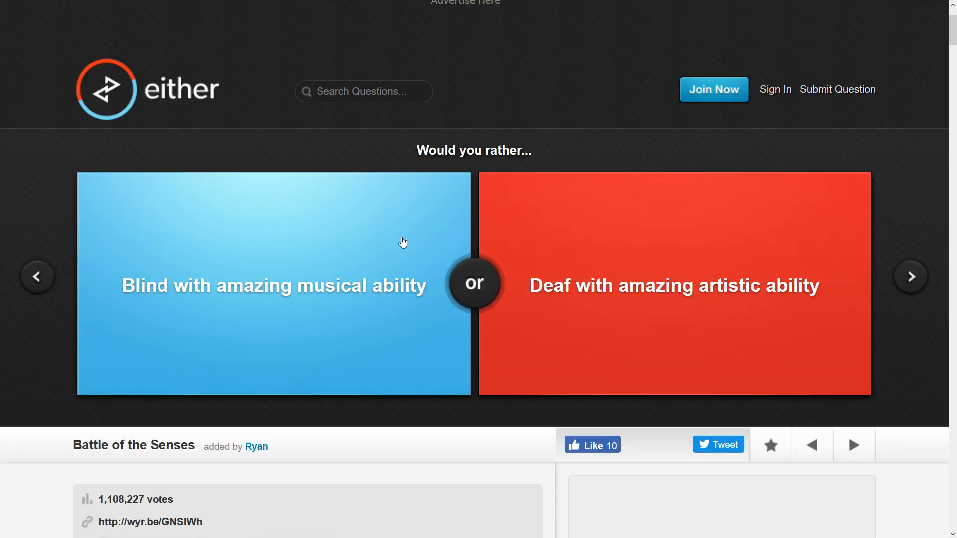
{"action": "mouse_move", "coordinate": [235, 275]}
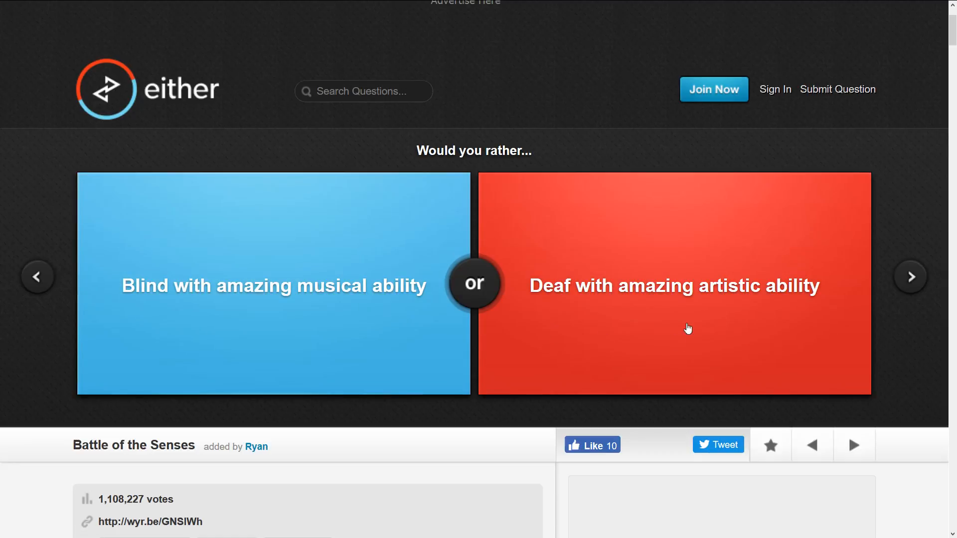
{"action": "mouse_move", "coordinate": [540, 273]}
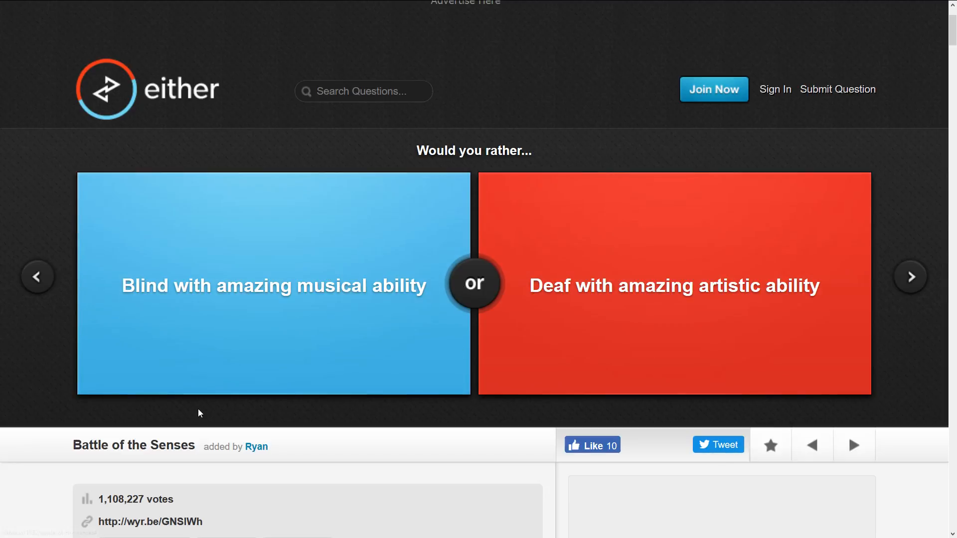
{"action": "mouse_move", "coordinate": [710, 259]}
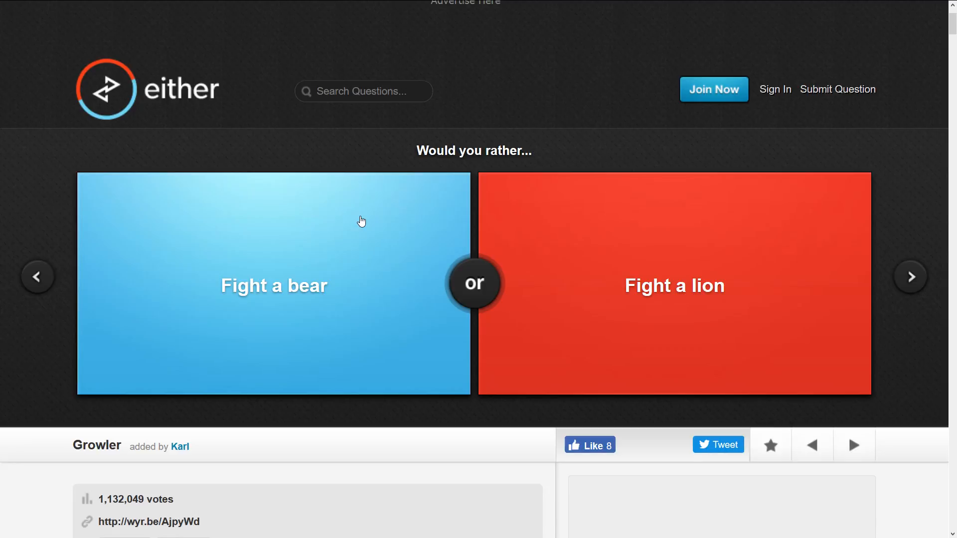
{"action": "mouse_move", "coordinate": [533, 317]}
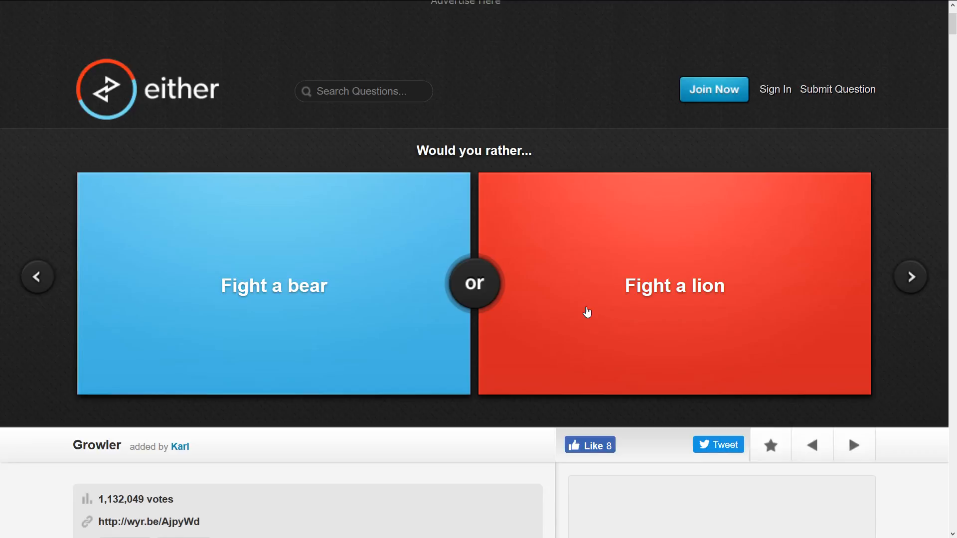
{"action": "mouse_move", "coordinate": [545, 355]}
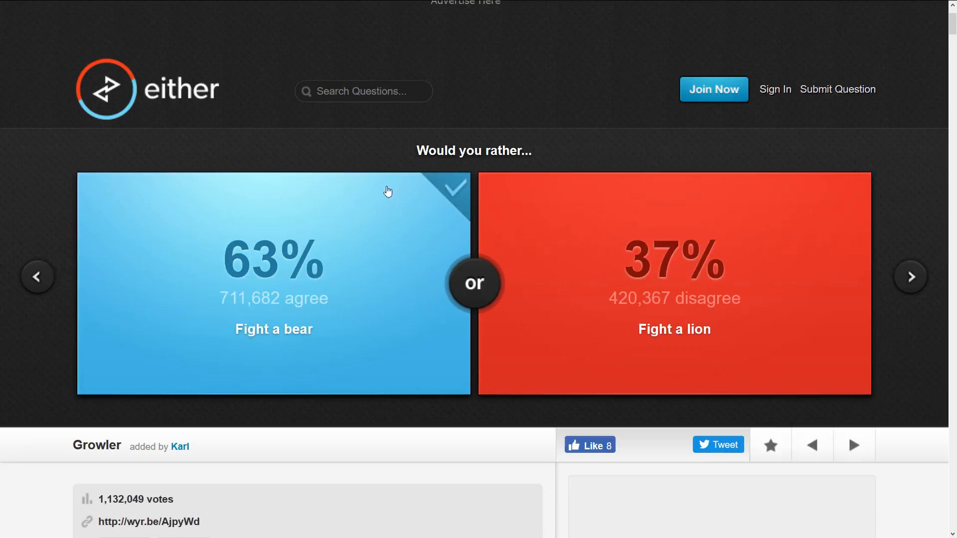
- Vote to bring modern weapons to the Revolutionary war (48% agree) and advance to Run fast or Jump high
{"action": "left_click", "coordinate": [910, 276]}
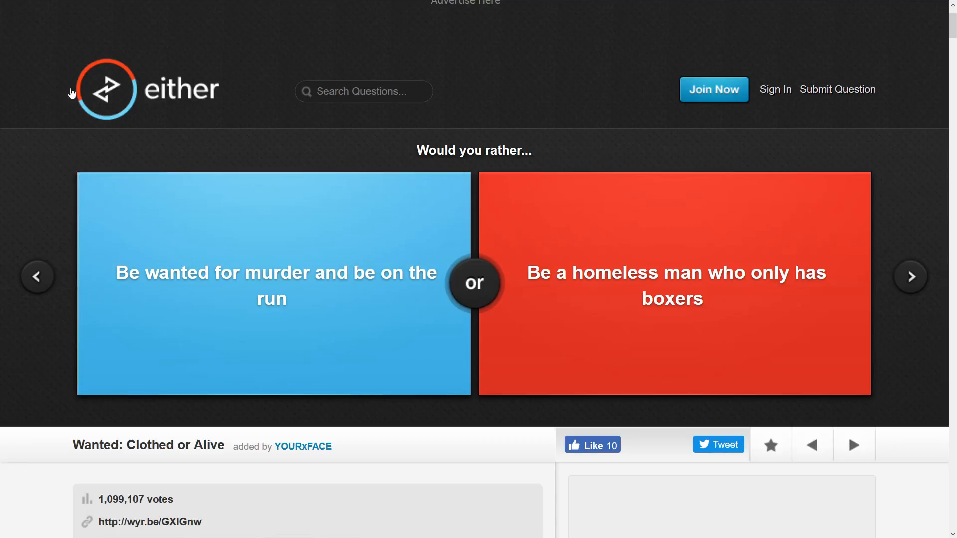
{"action": "mouse_move", "coordinate": [222, 256]}
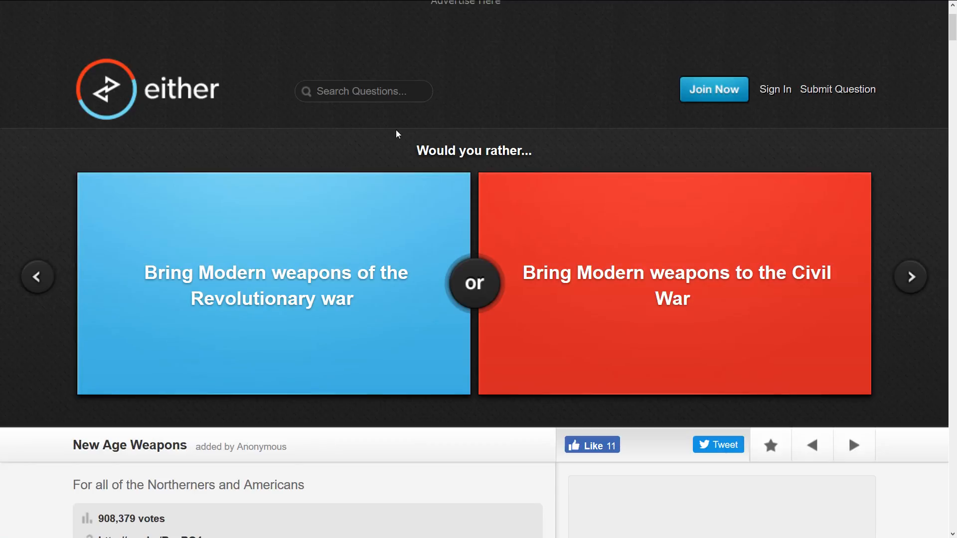
{"action": "mouse_move", "coordinate": [199, 290]}
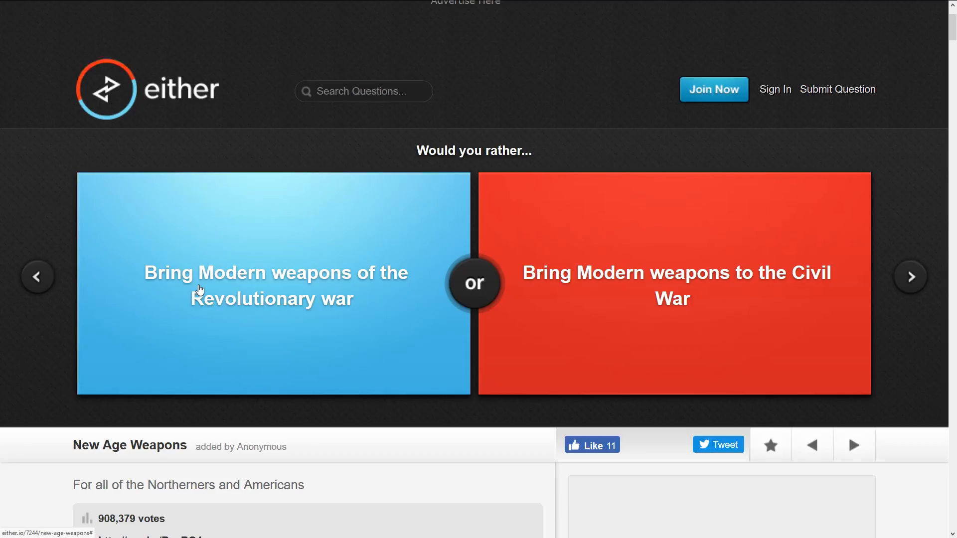
{"action": "mouse_move", "coordinate": [588, 250]}
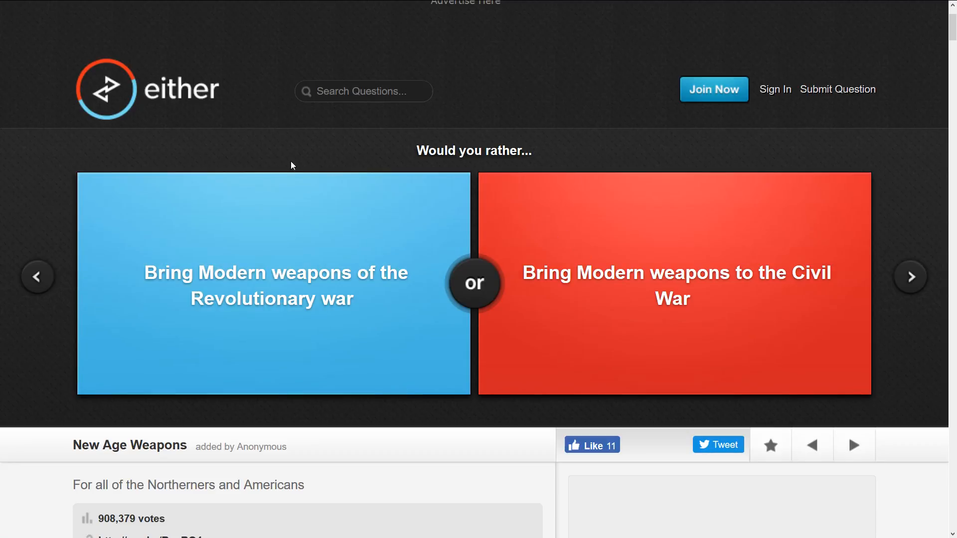
{"action": "mouse_move", "coordinate": [433, 235]}
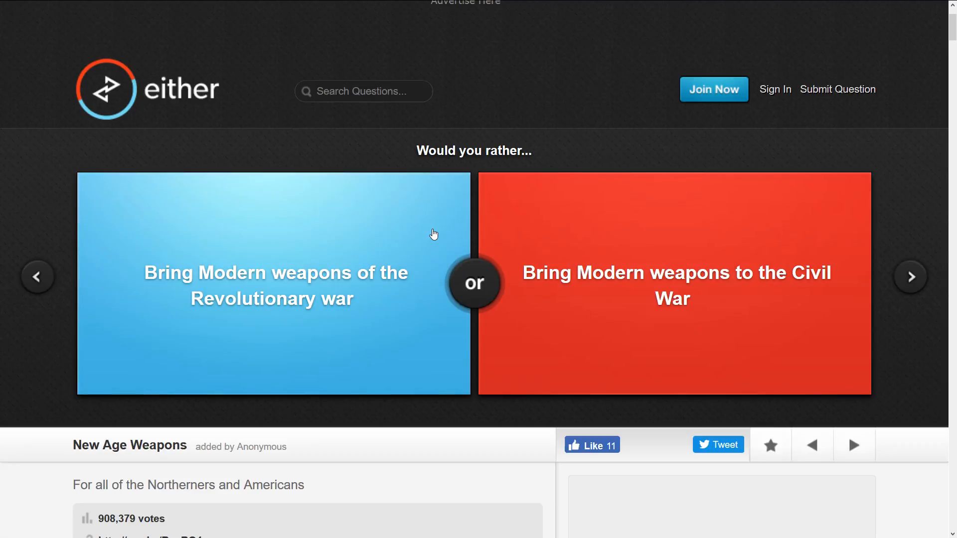
{"action": "mouse_move", "coordinate": [586, 270]}
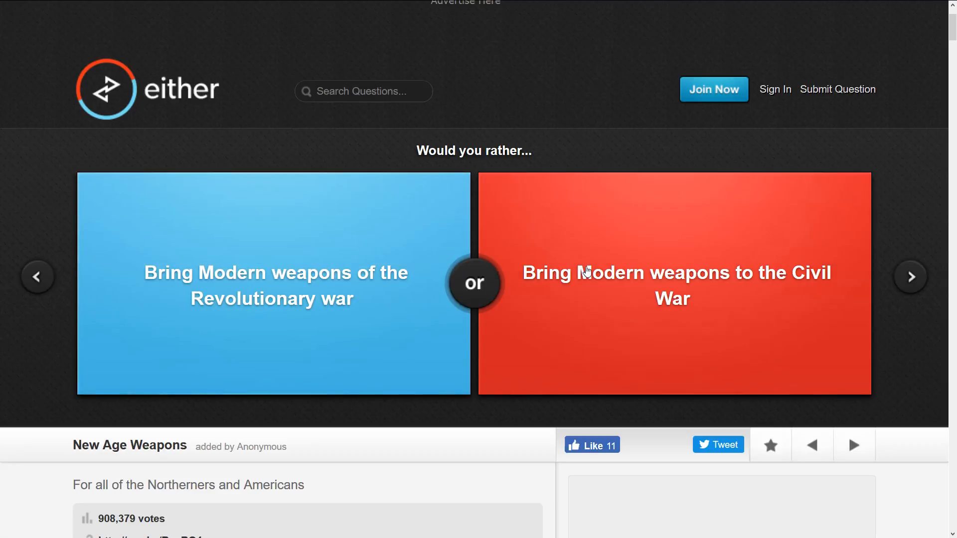
{"action": "mouse_move", "coordinate": [627, 289]}
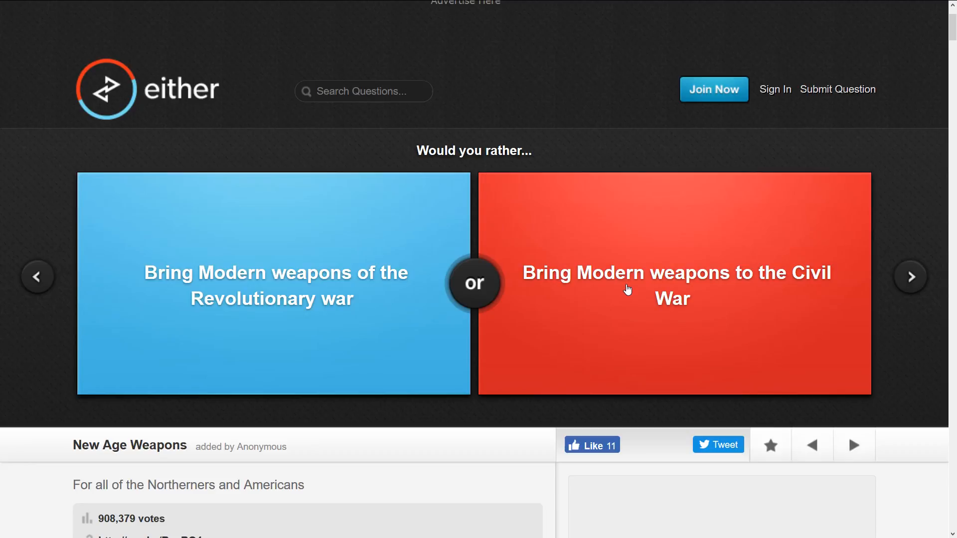
{"action": "mouse_move", "coordinate": [507, 230]}
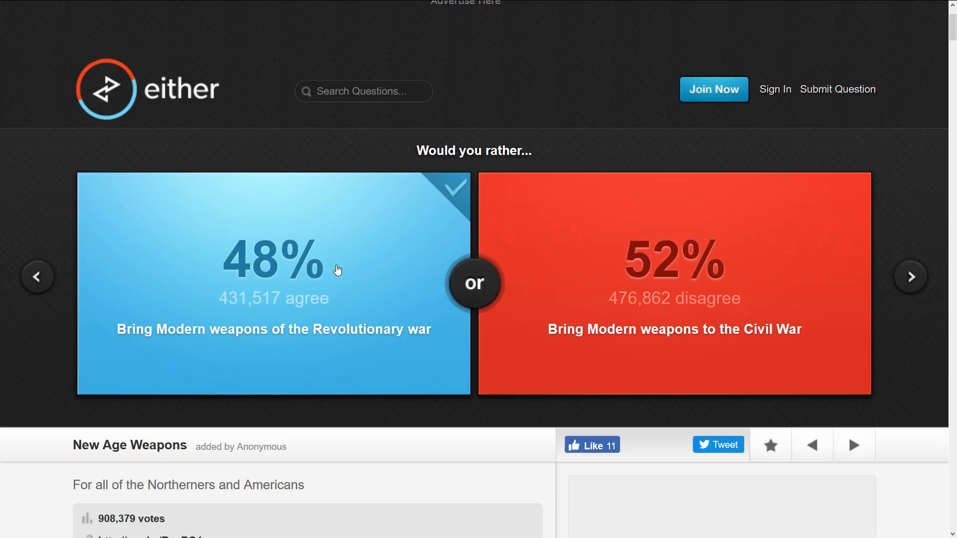
{"action": "left_click", "coordinate": [912, 277]}
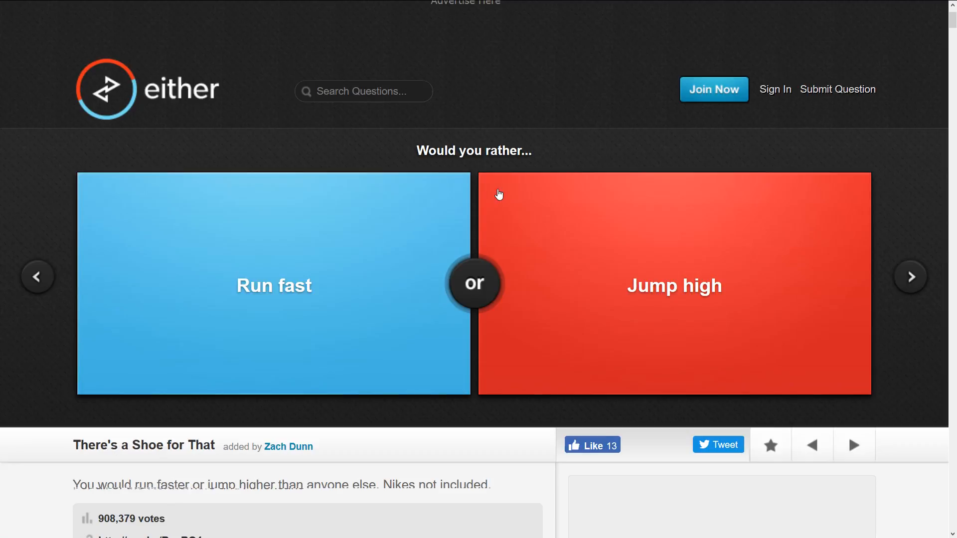